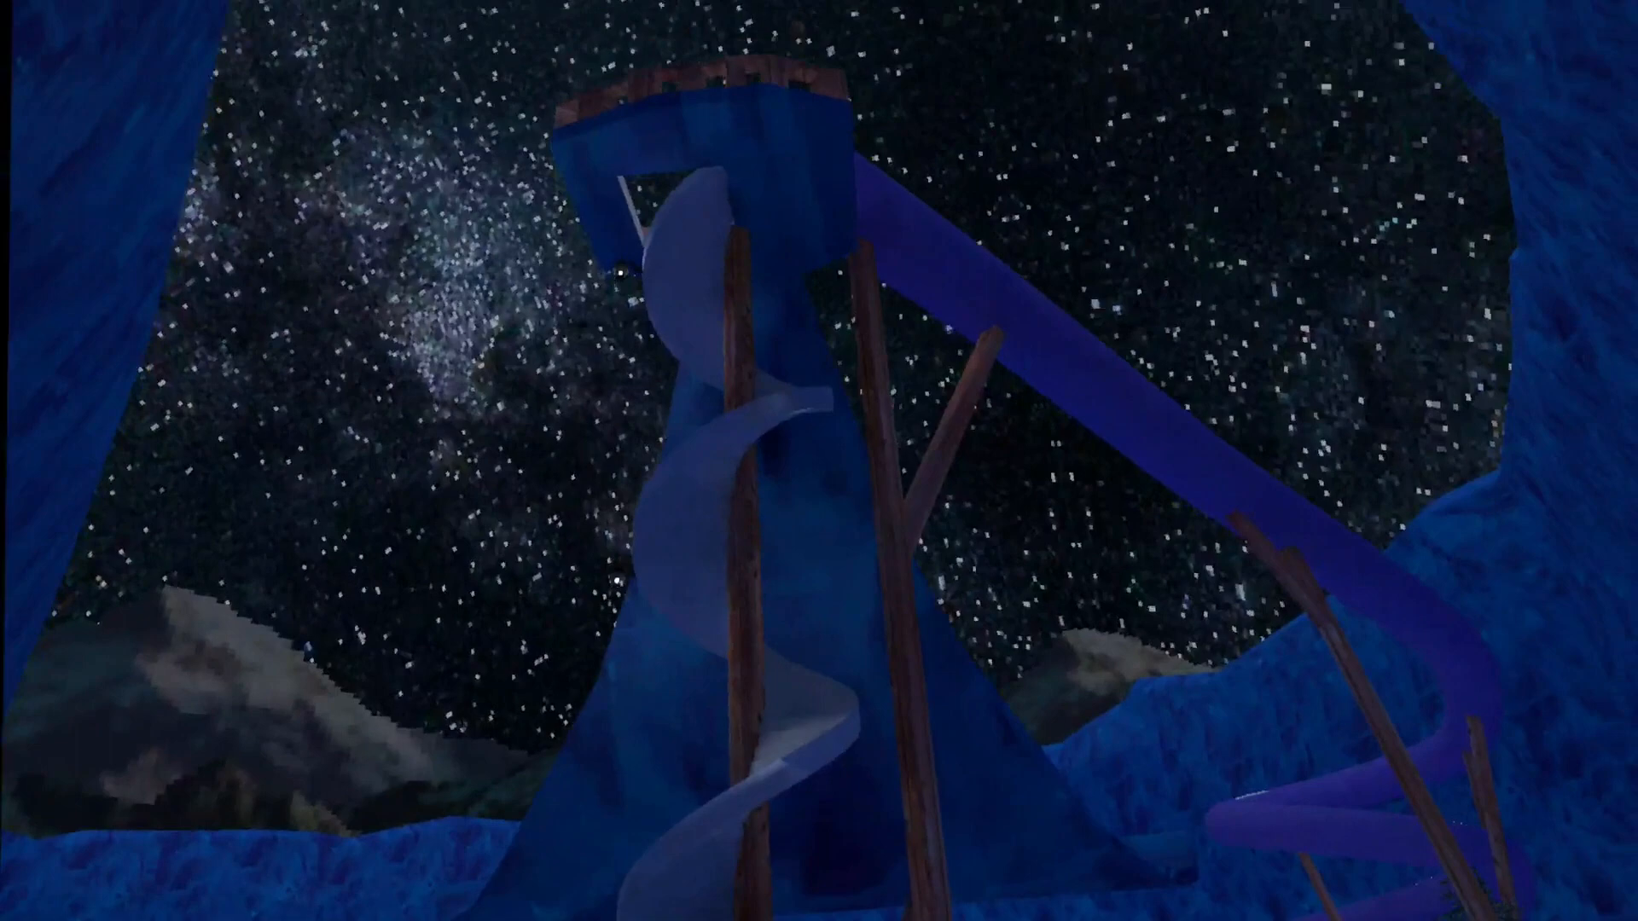
mouse_move(819, 461)
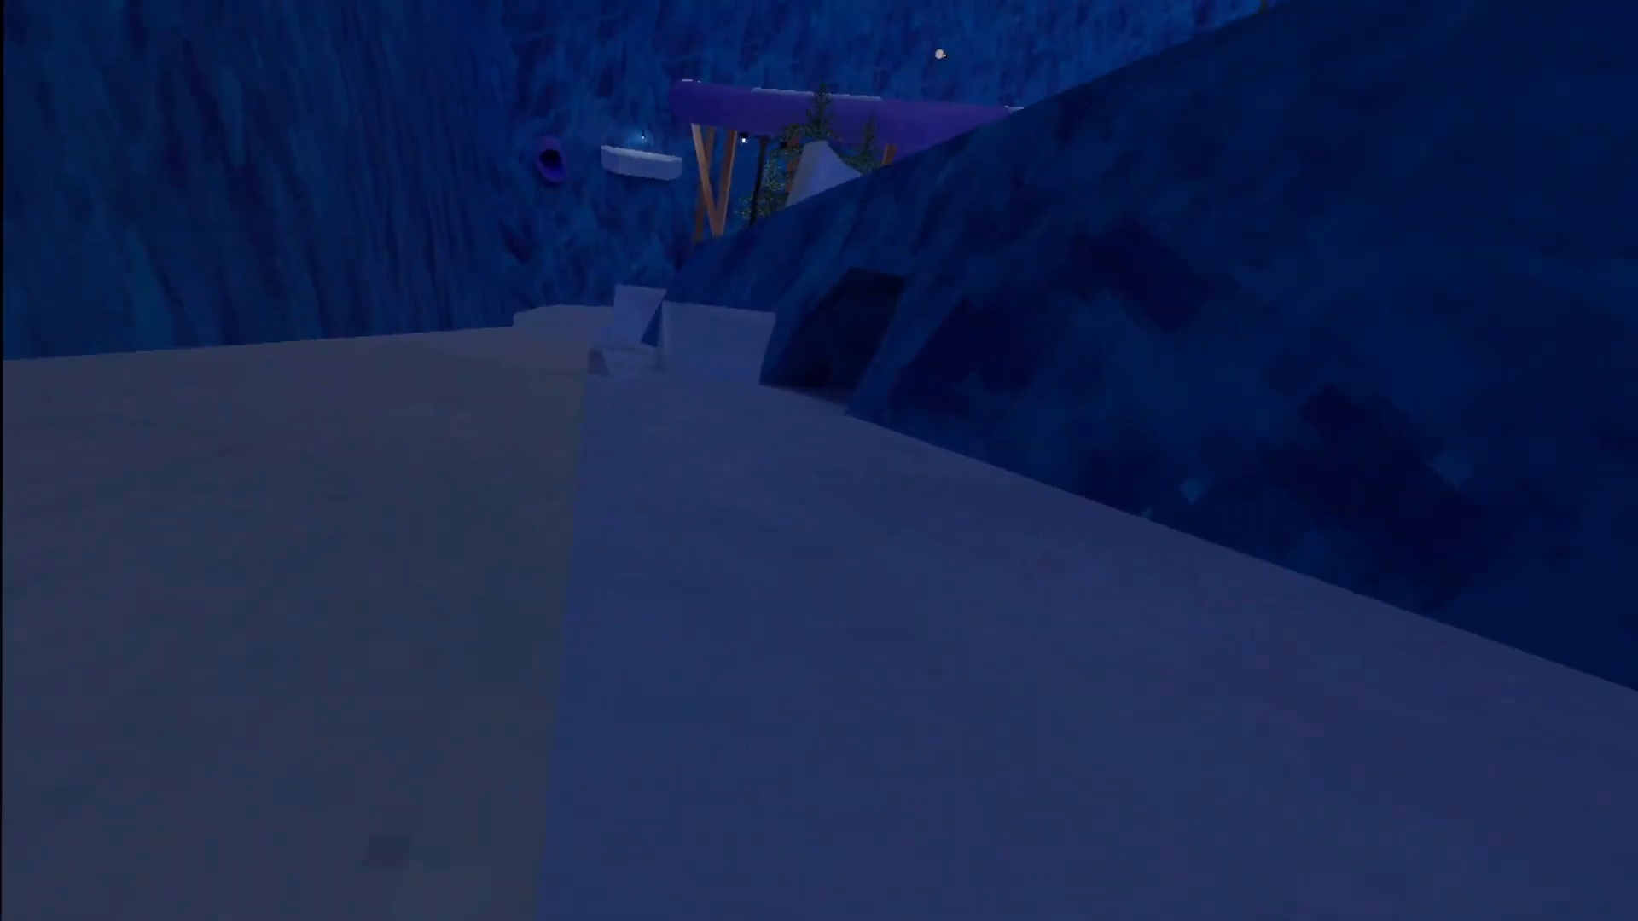
mouse_move(818, 460)
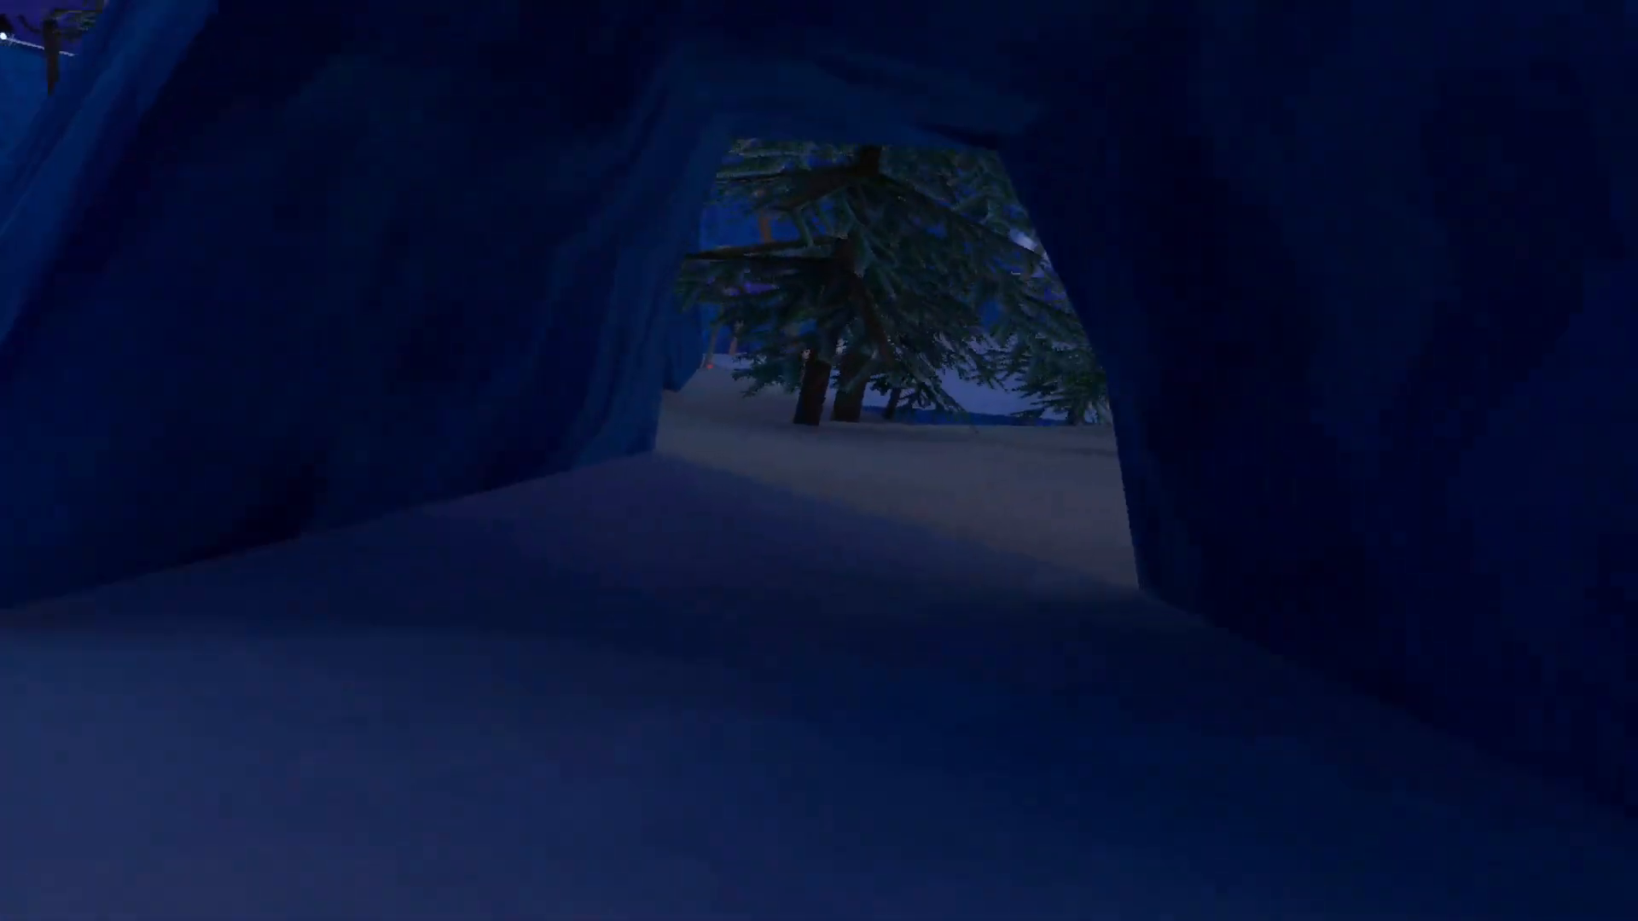
mouse_move(819, 460)
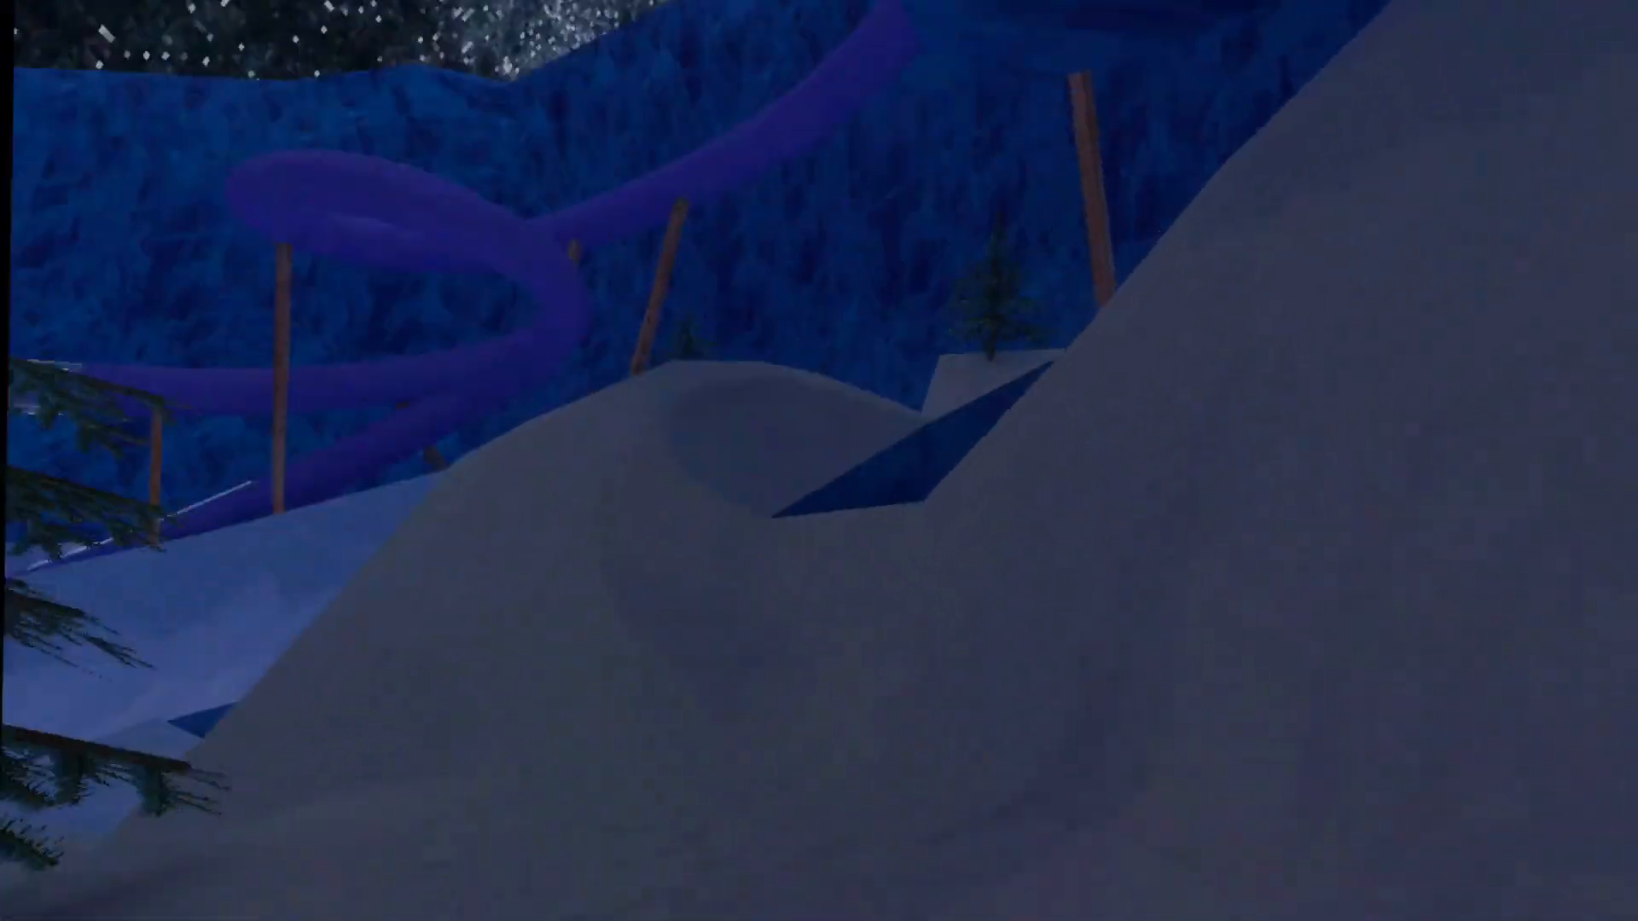
mouse_move(819, 461)
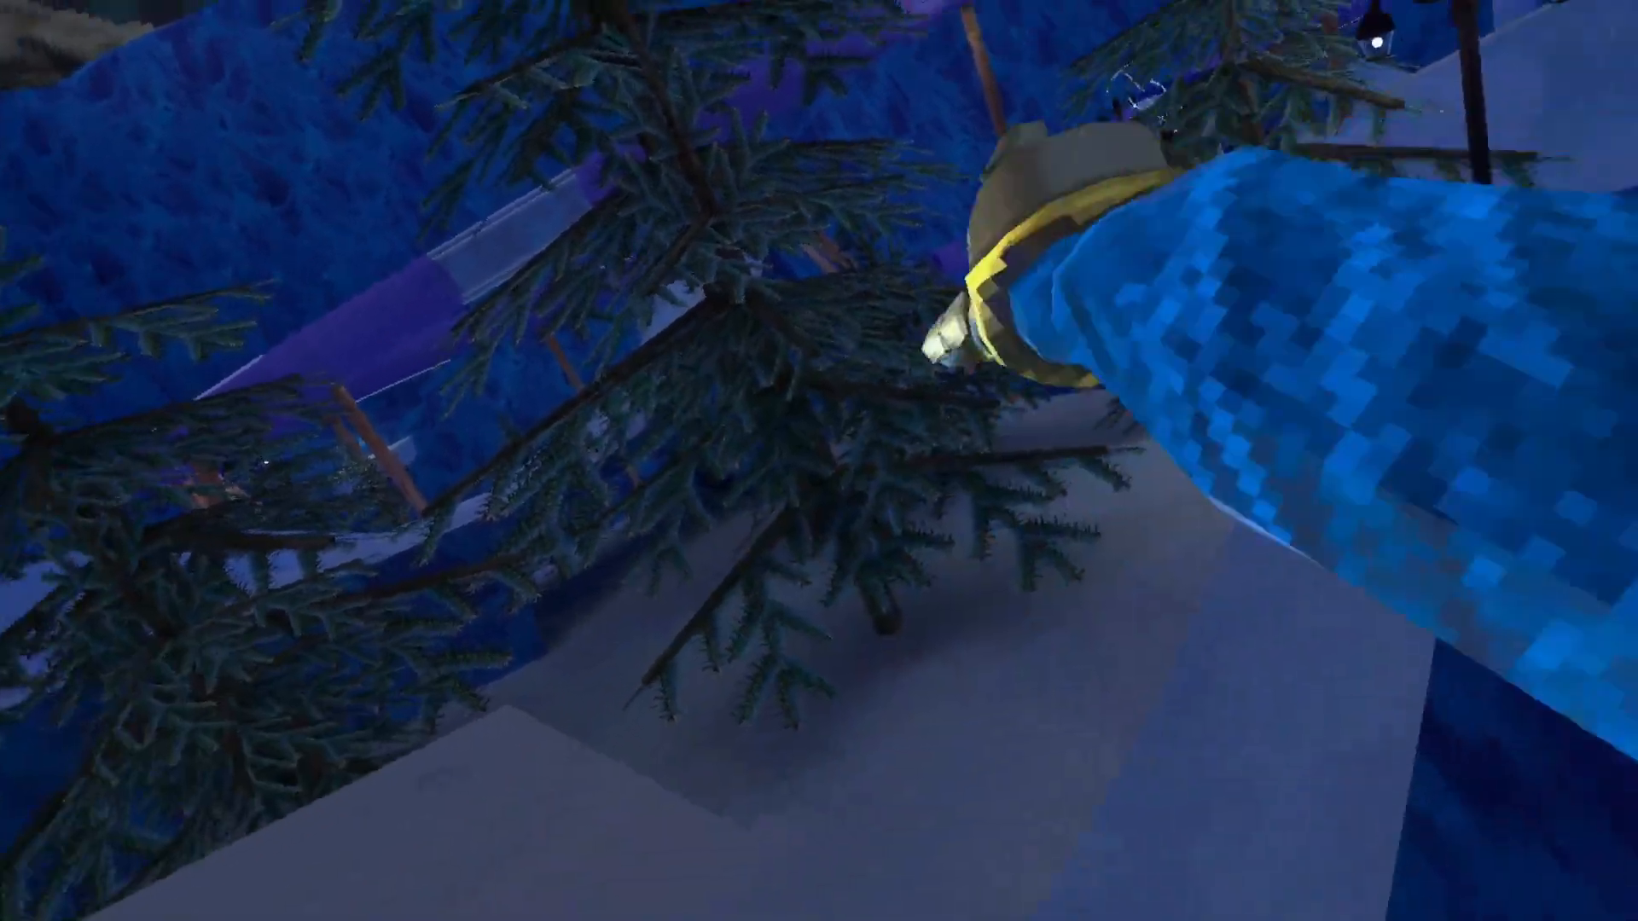
mouse_move(819, 460)
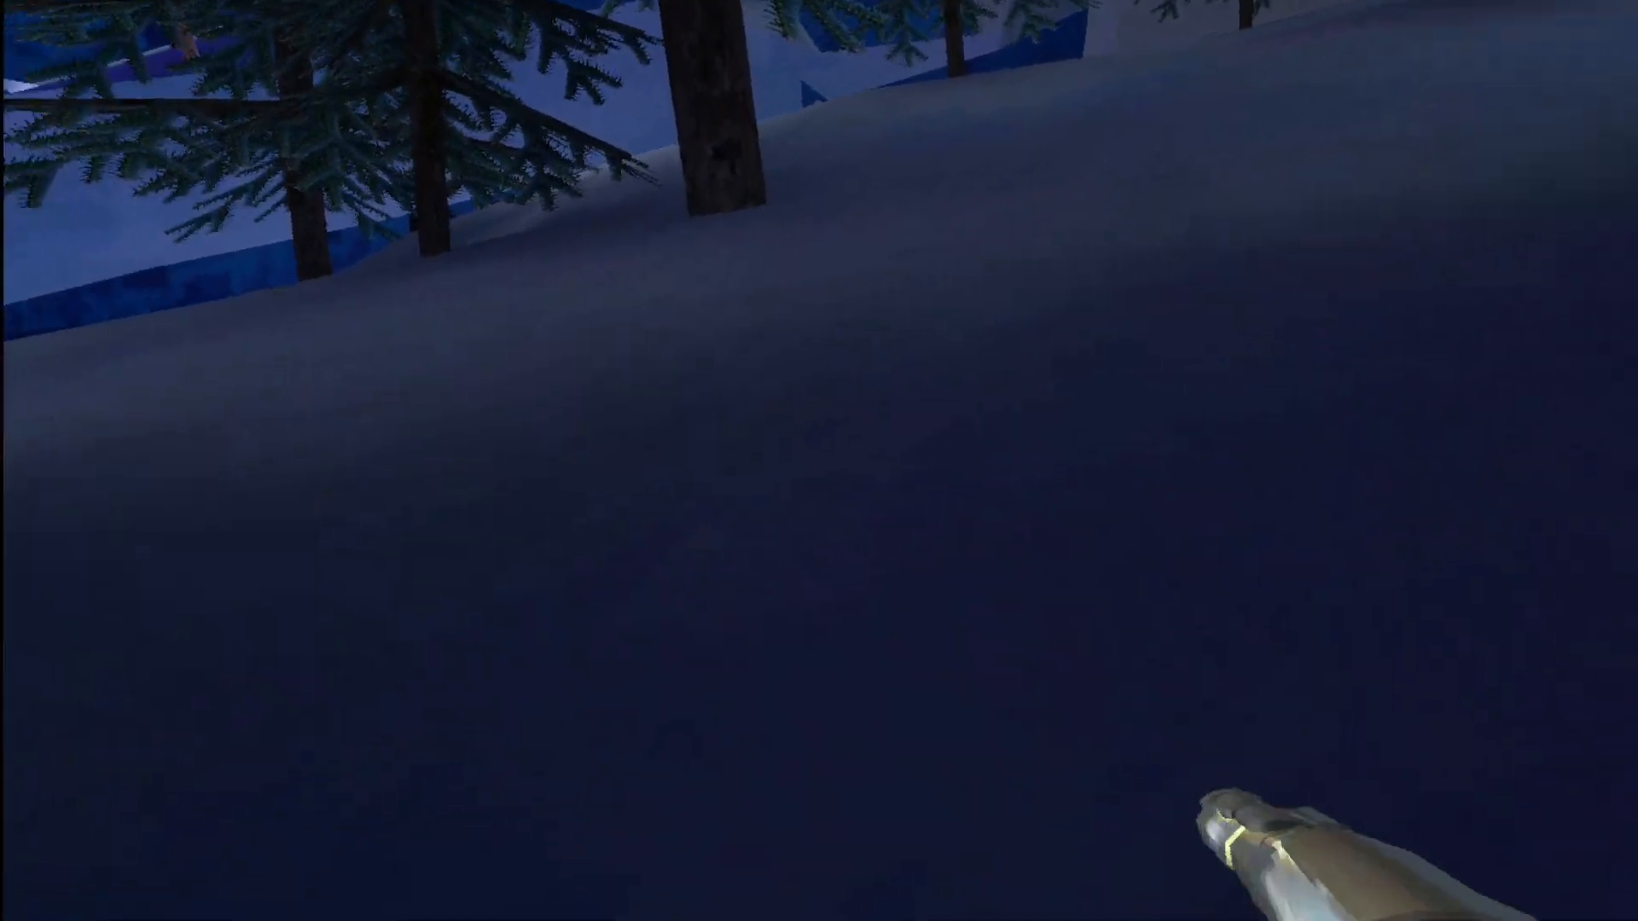
mouse_move(819, 460)
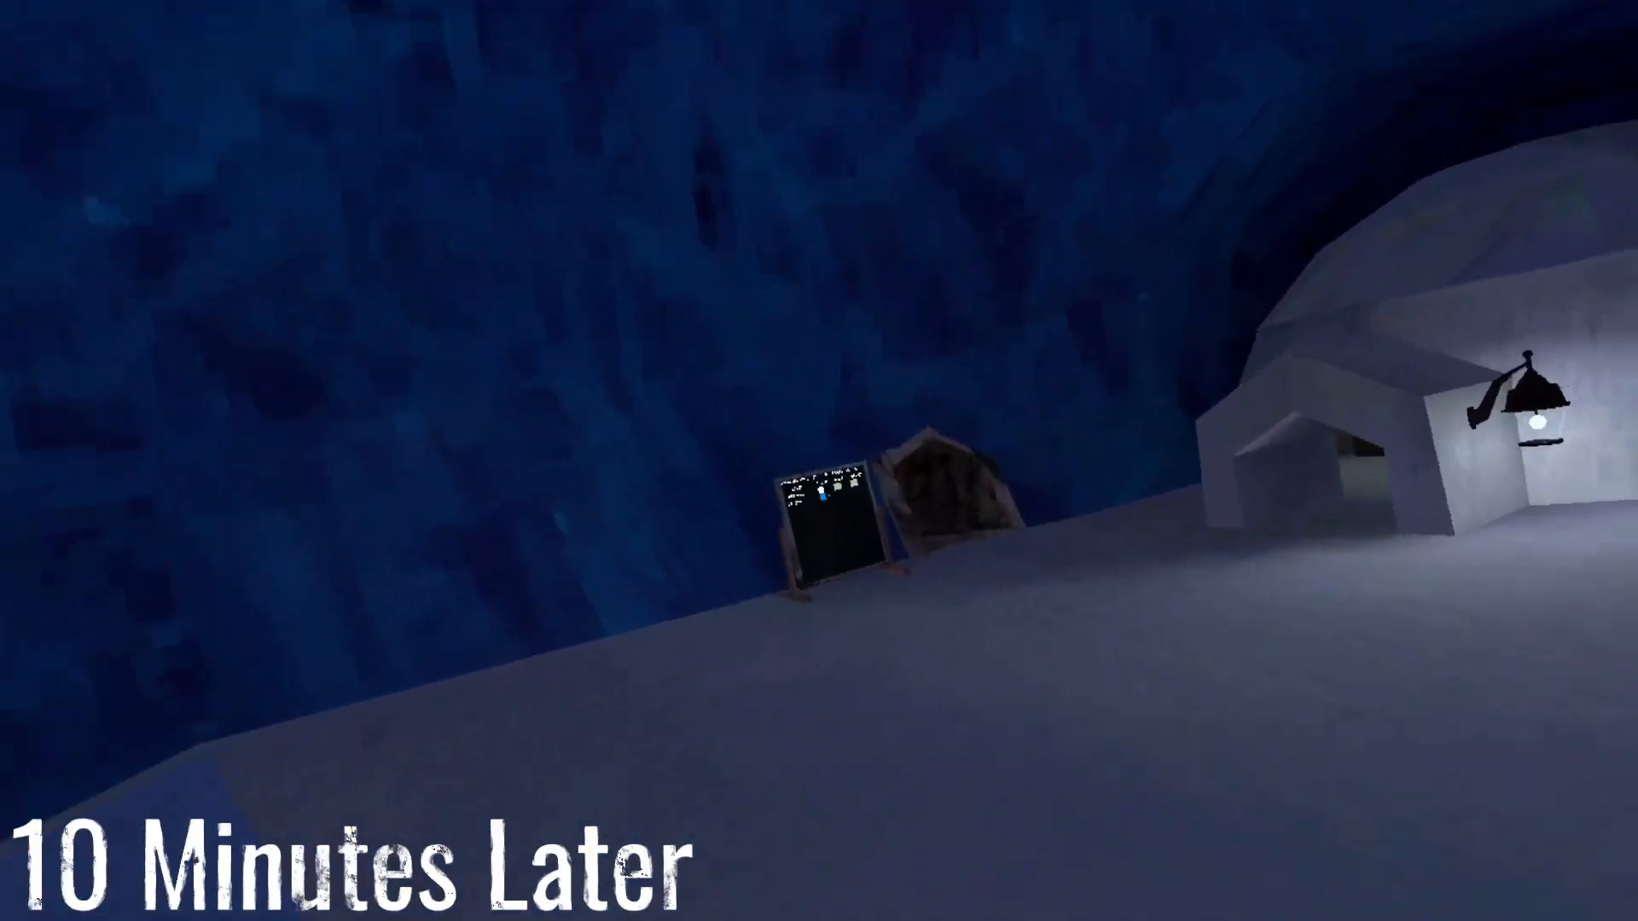
mouse_move(819, 460)
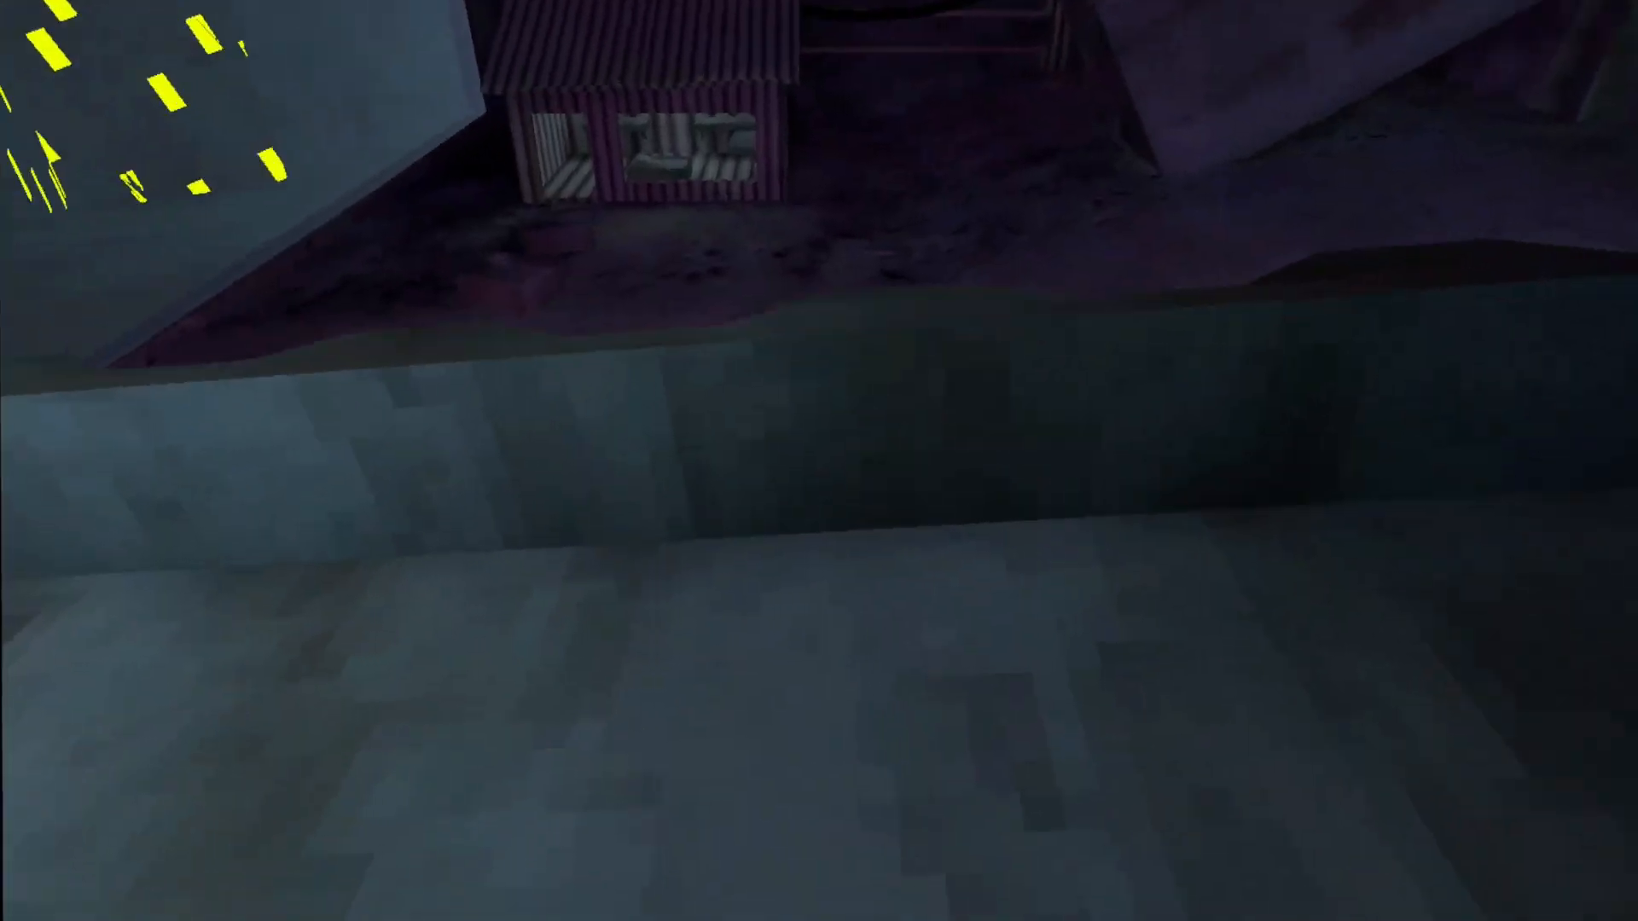
mouse_move(819, 460)
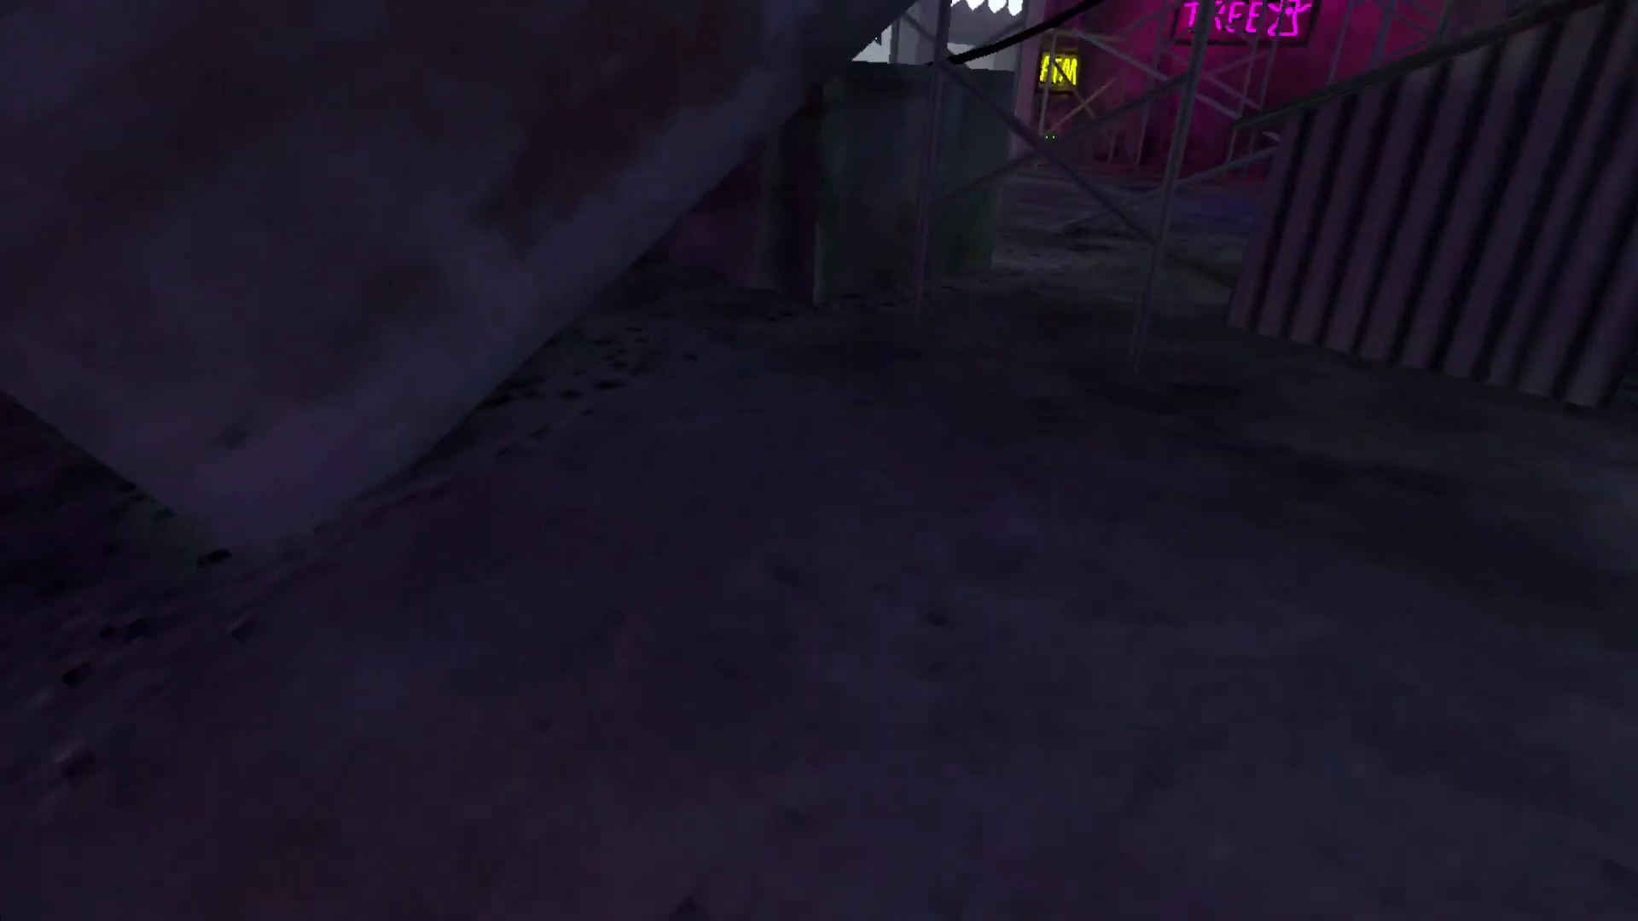
mouse_move(819, 461)
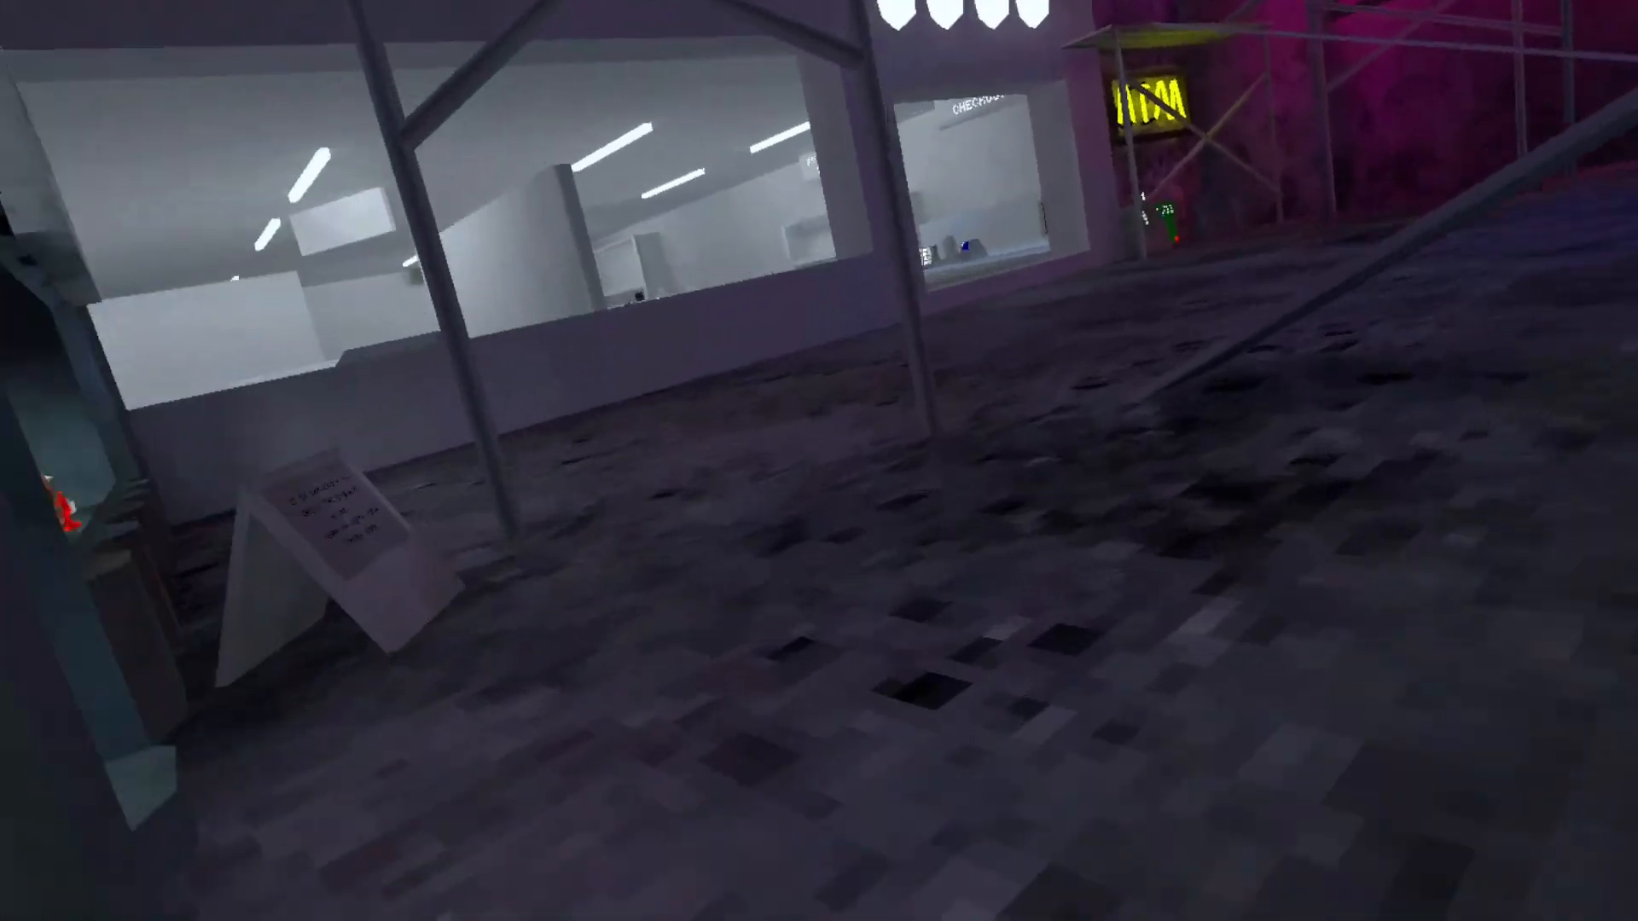
mouse_move(819, 460)
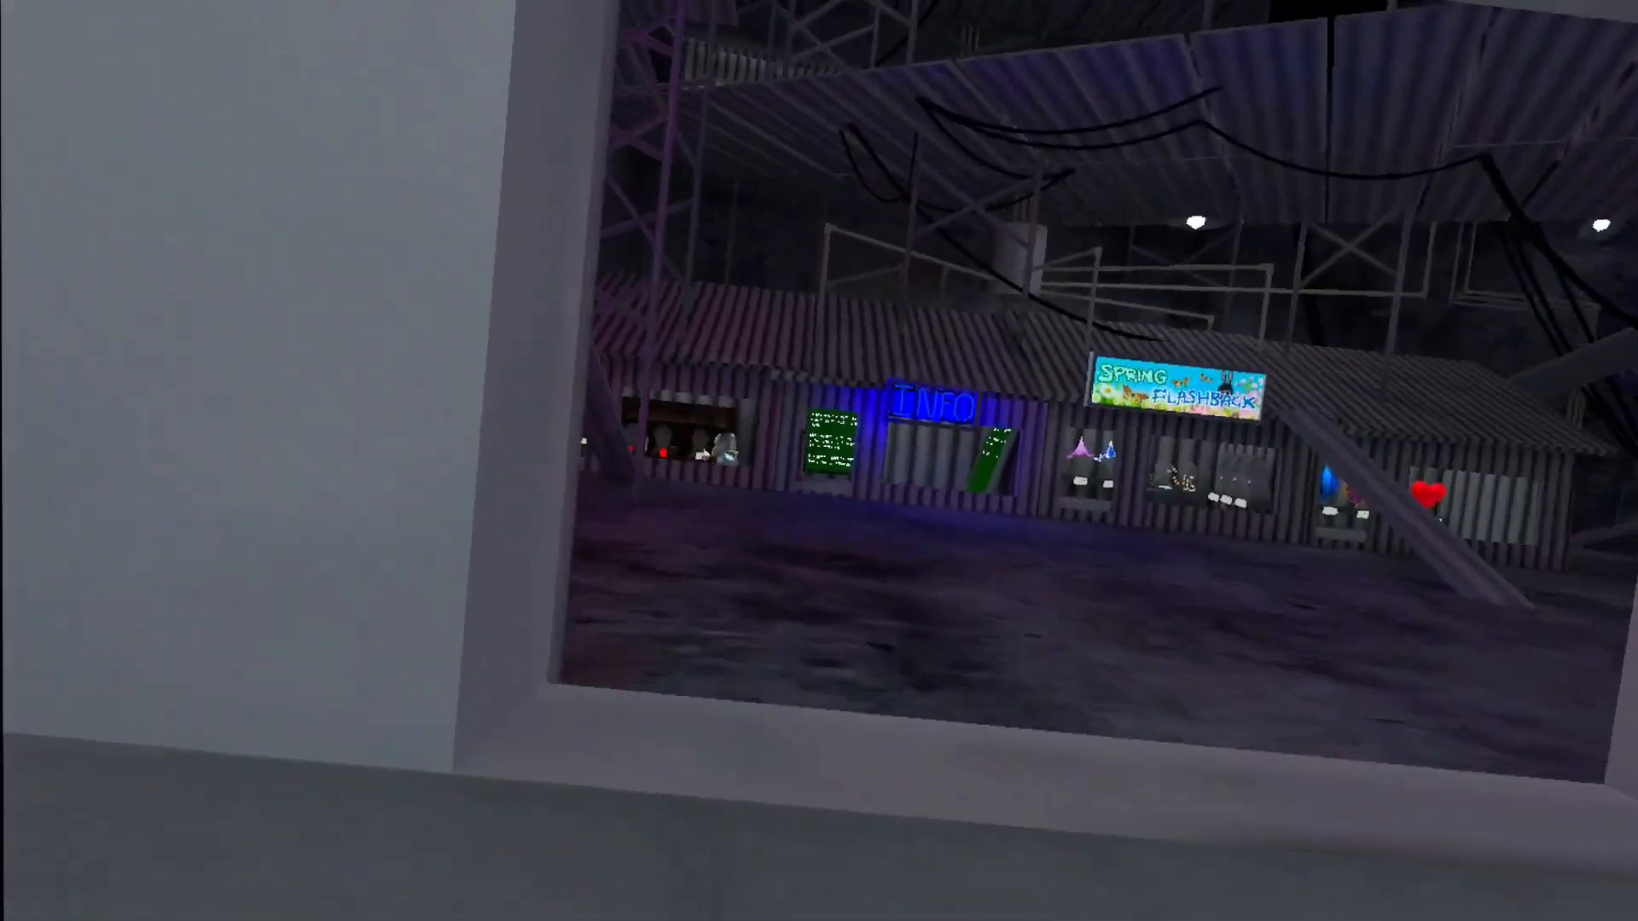
mouse_move(819, 460)
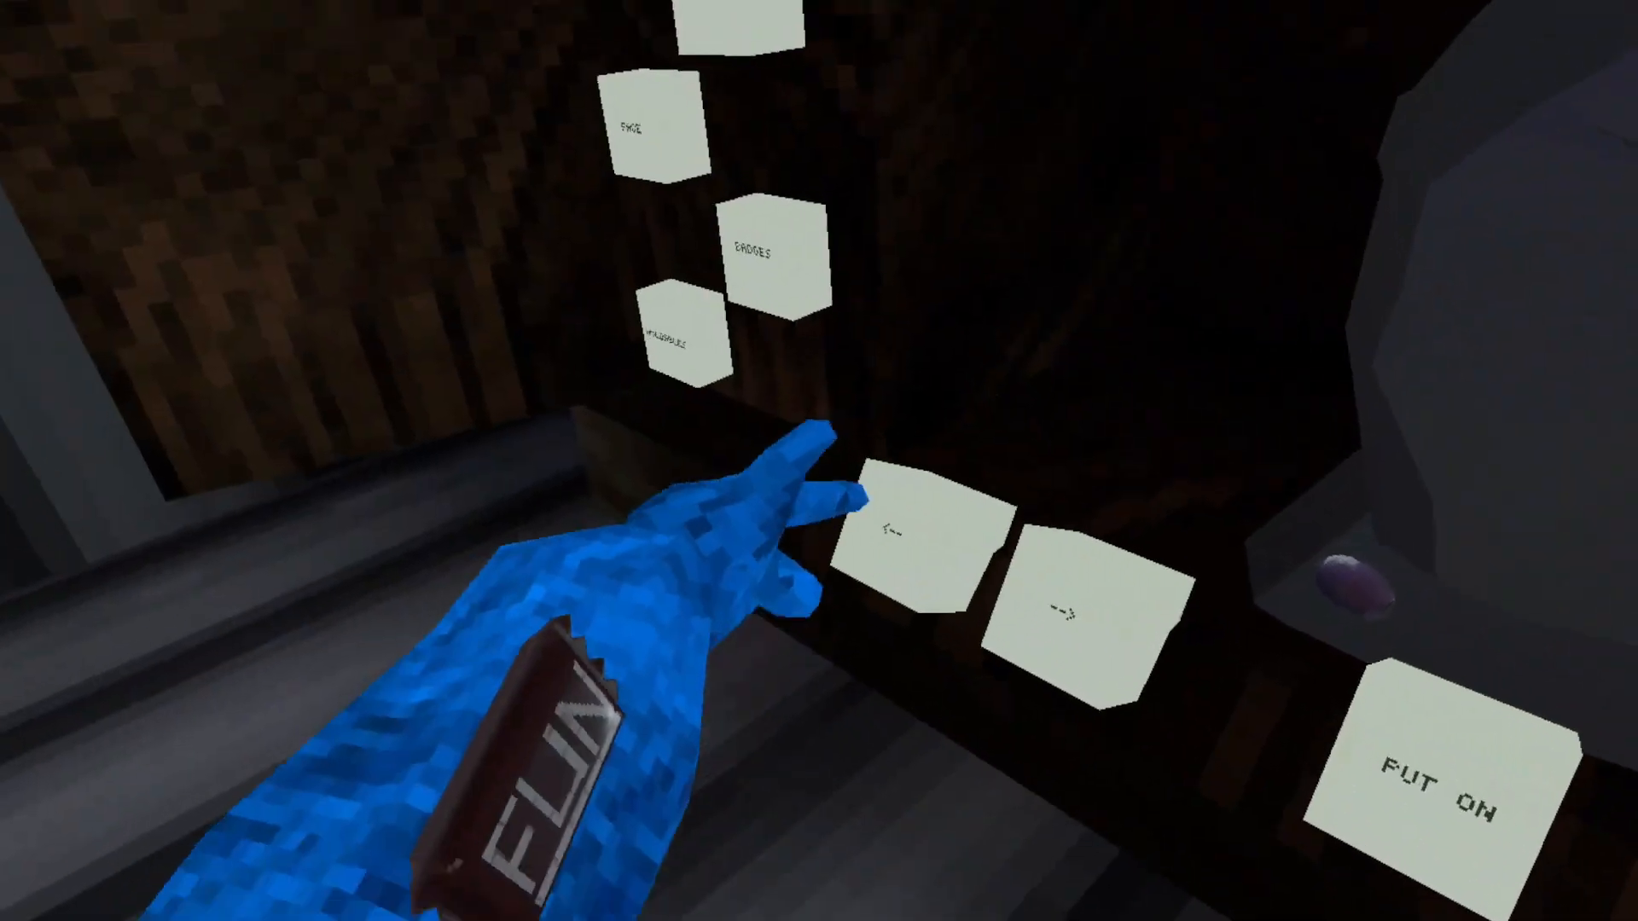
mouse_move(819, 460)
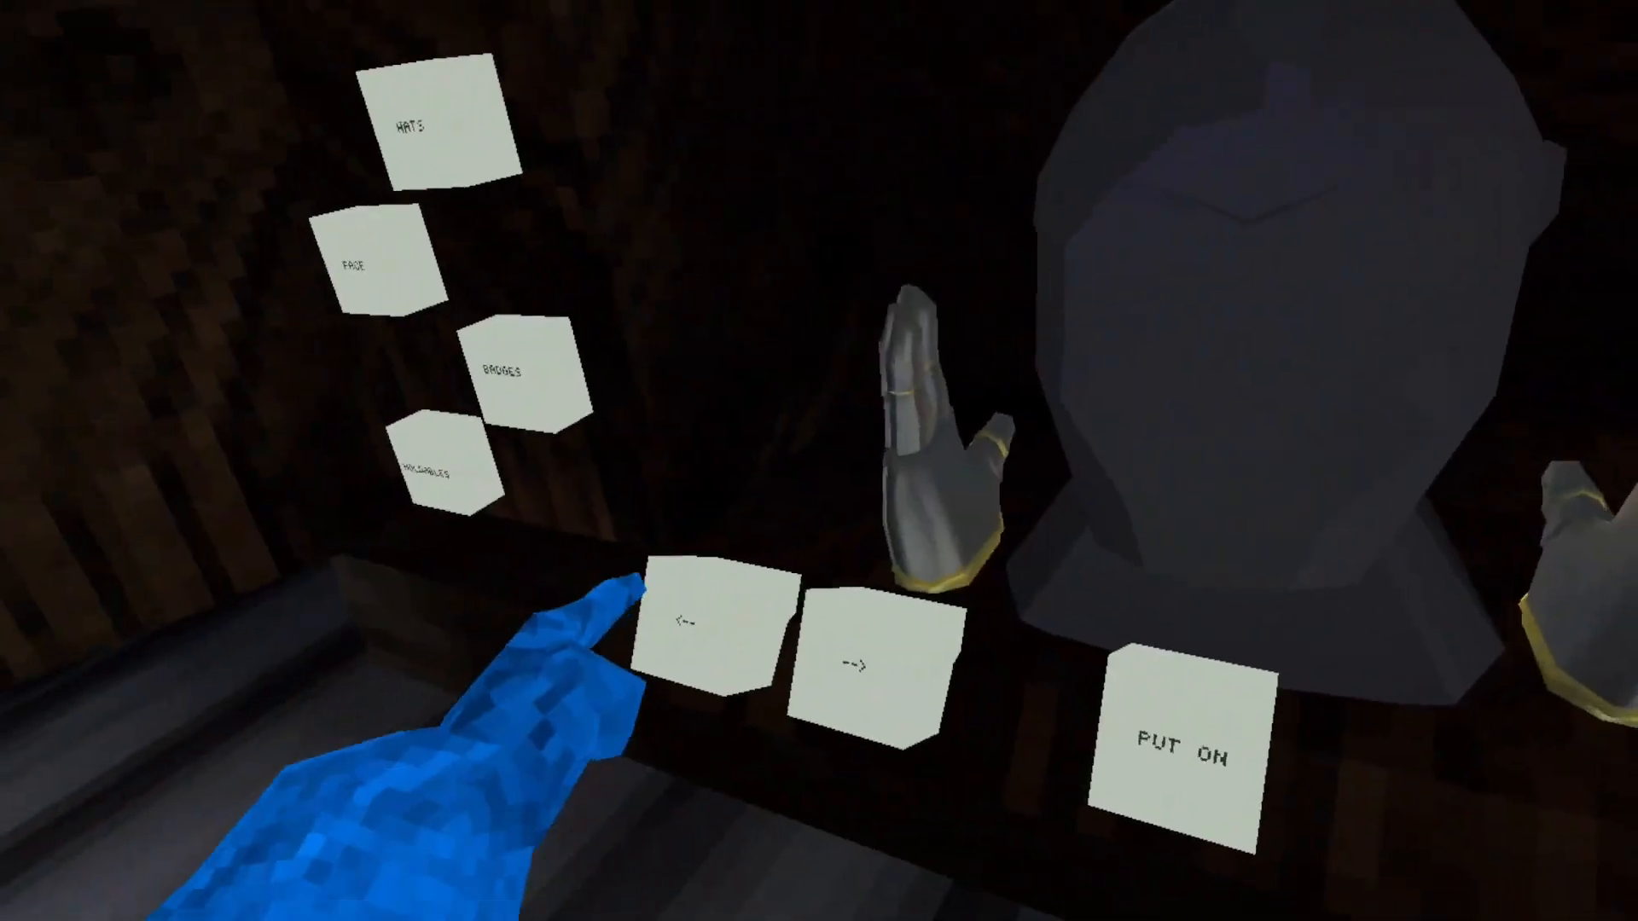
Cycle through the knight helmet and gauntlets, checking the Pot O Gold Bundle sign.
left_click(1191, 757)
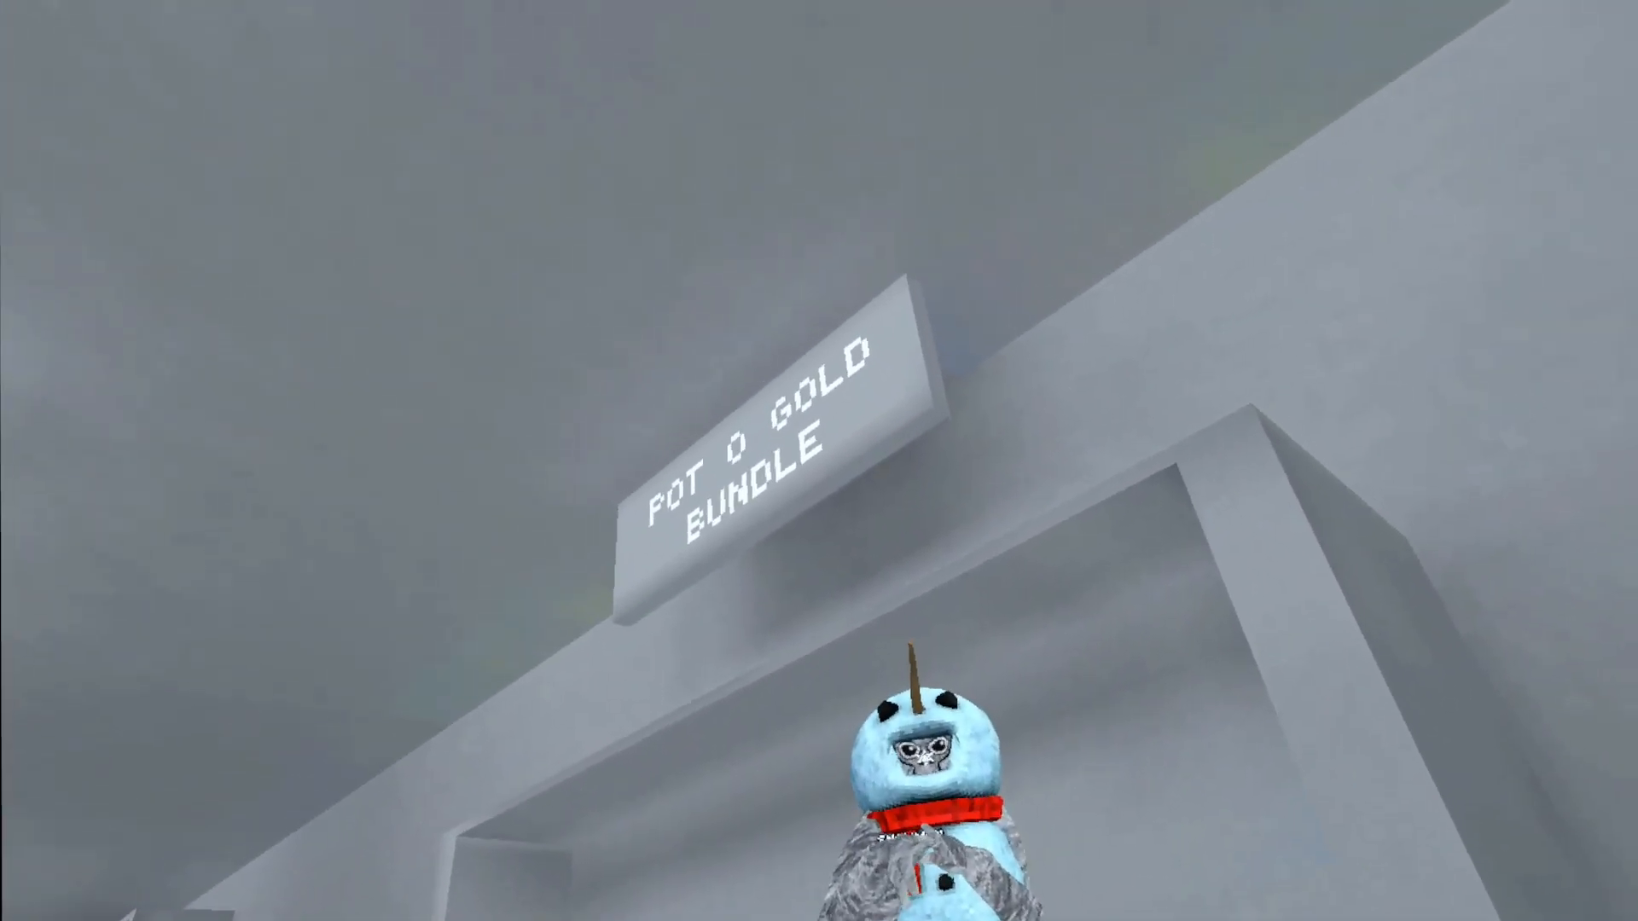
mouse_move(819, 461)
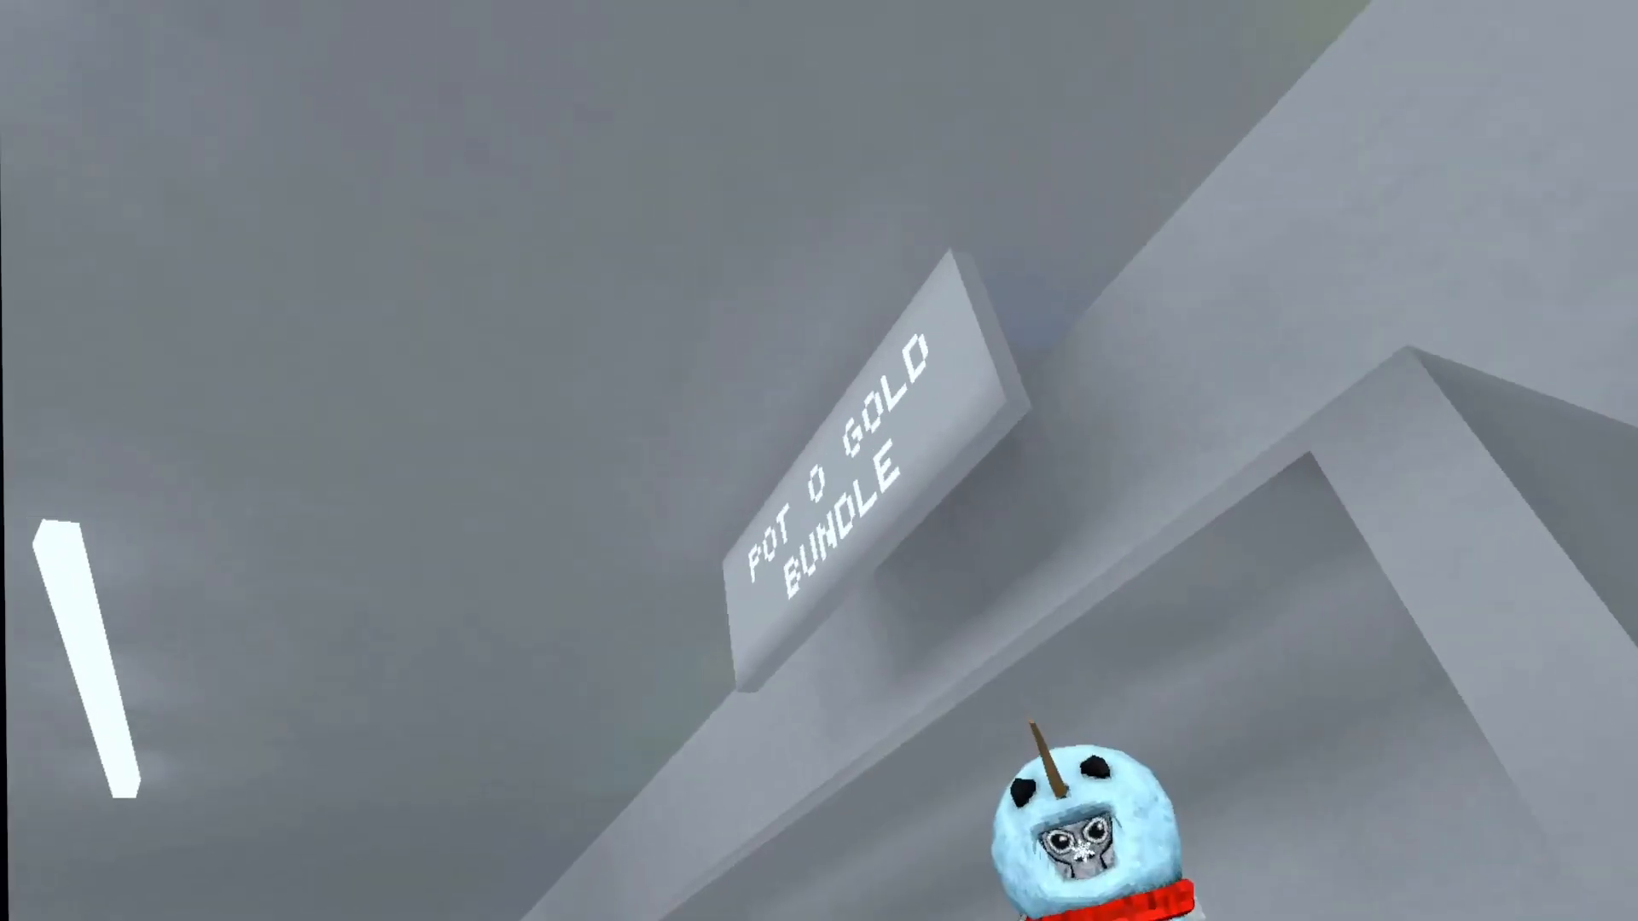
mouse_move(819, 460)
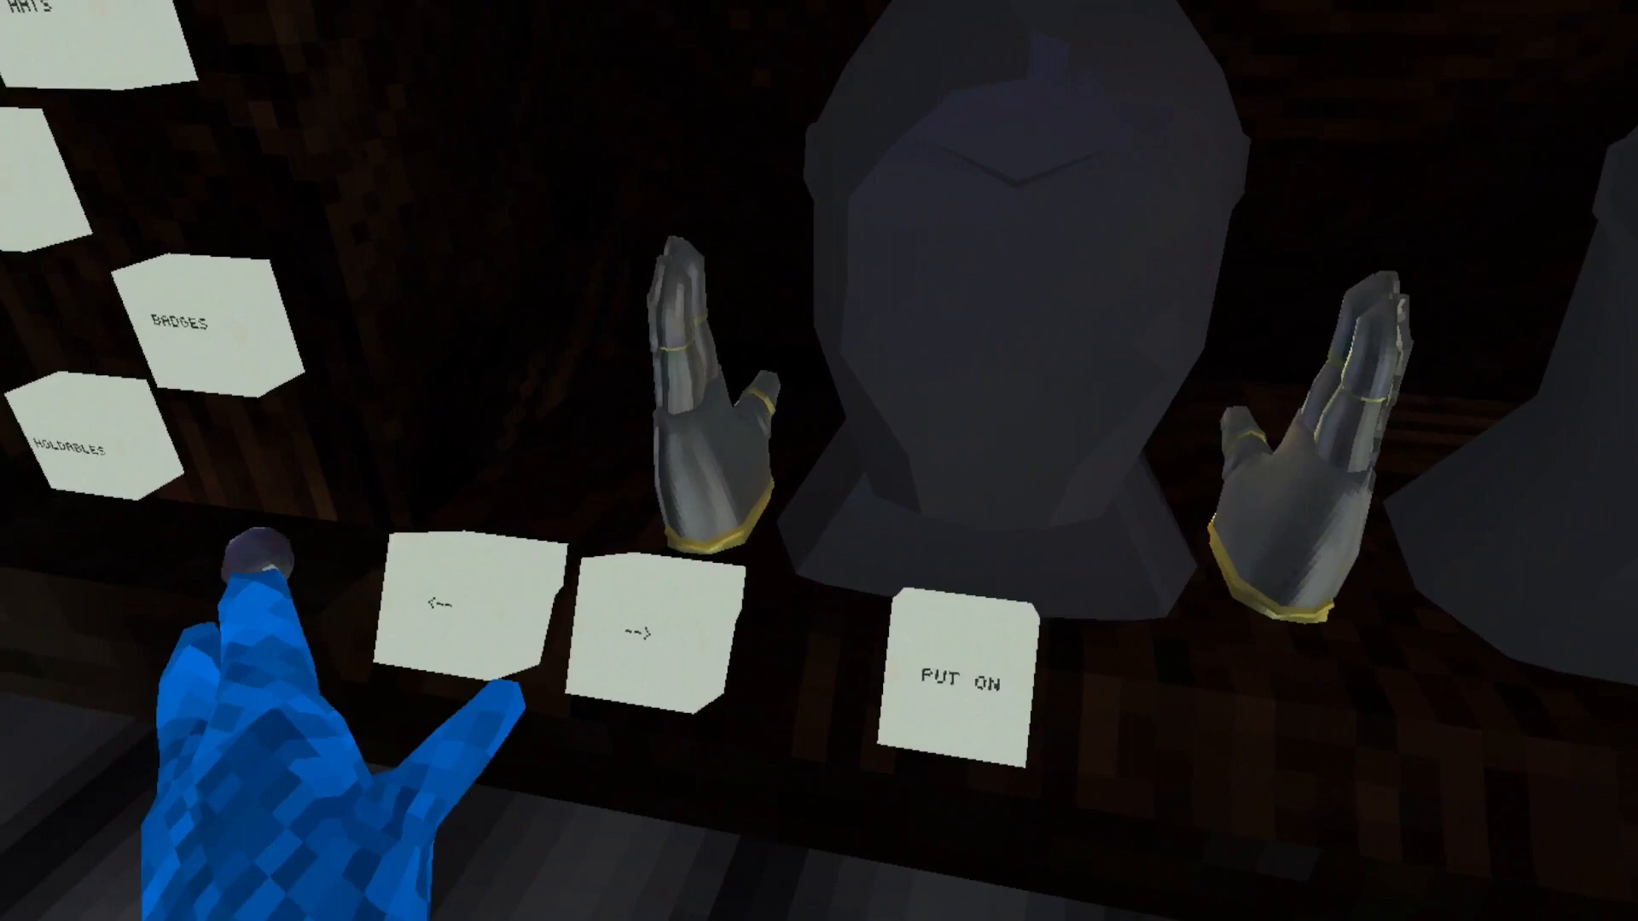
left_click(959, 672)
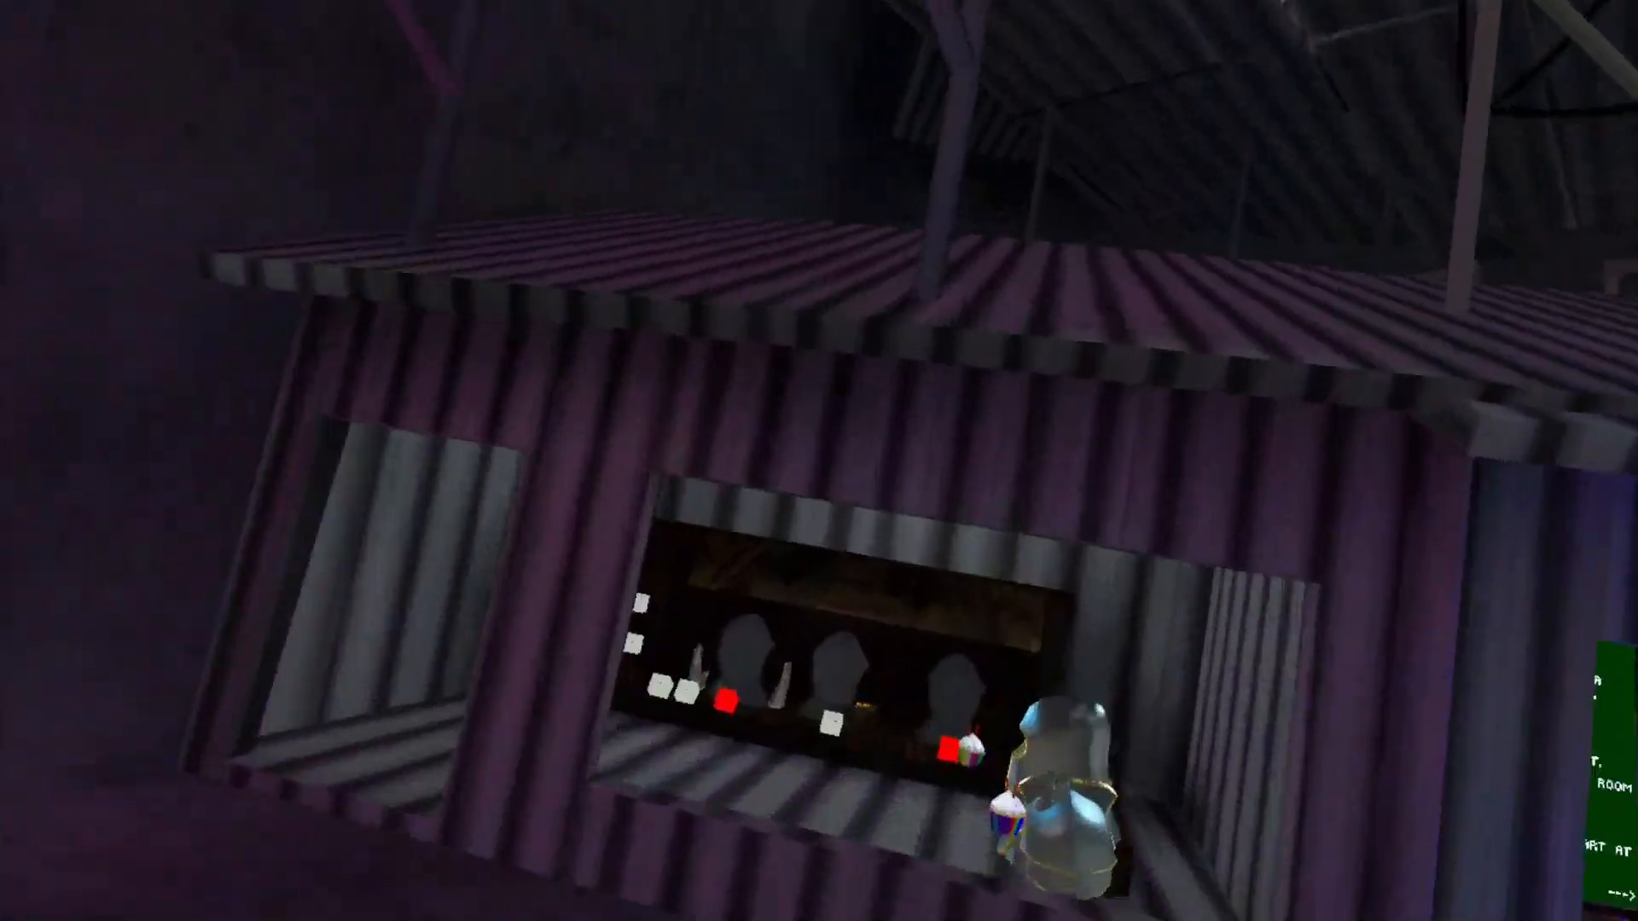
mouse_move(819, 460)
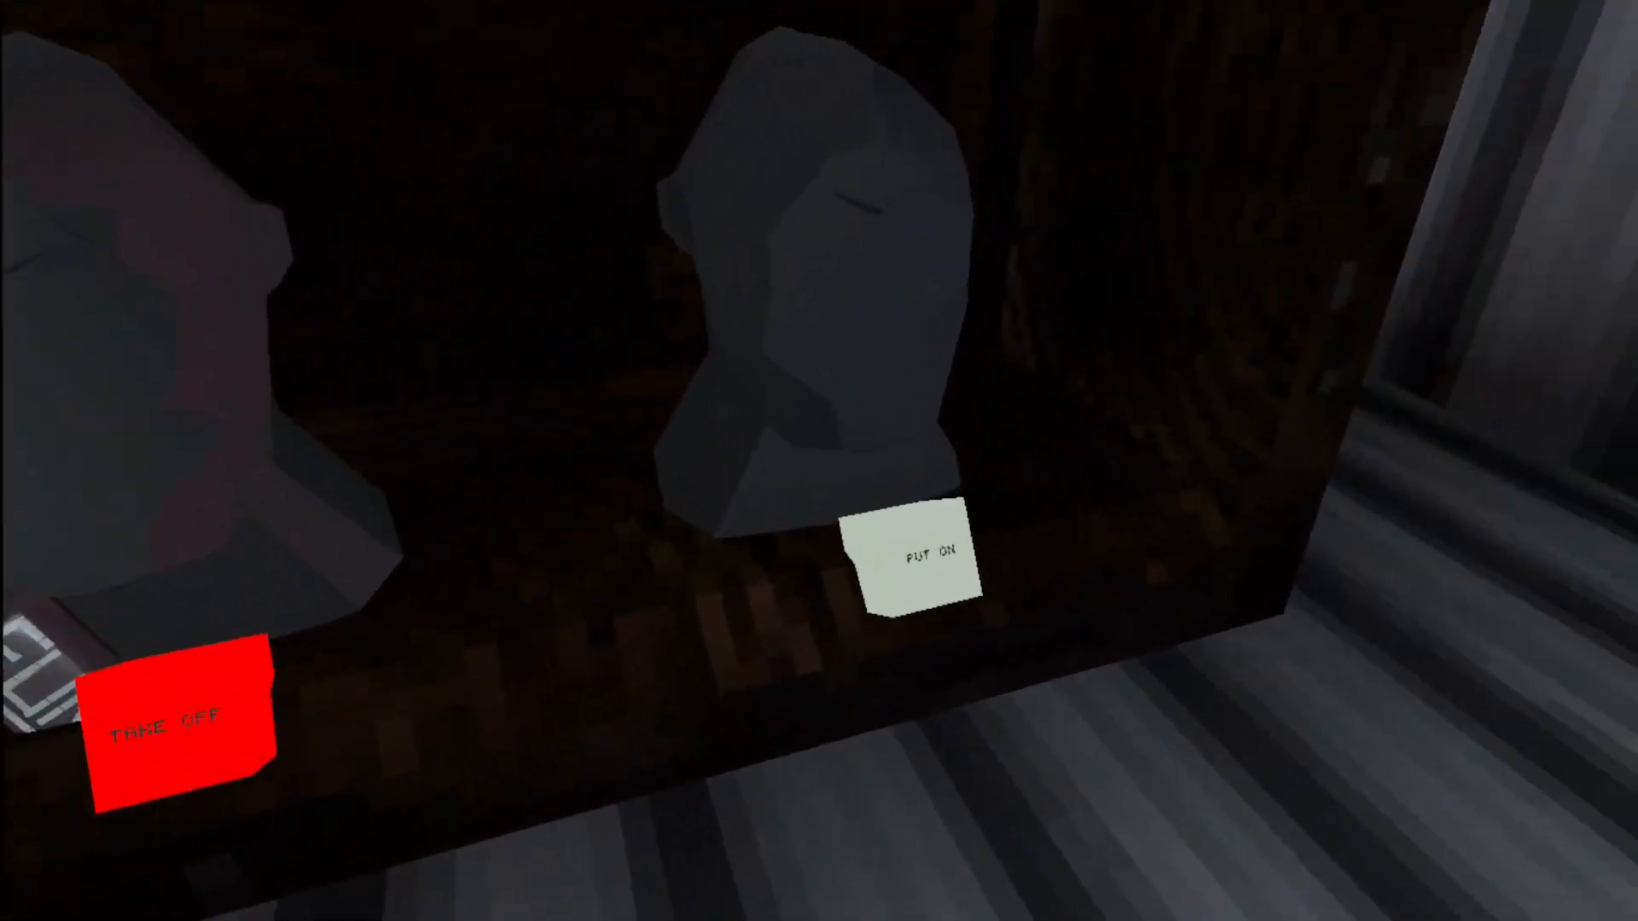
mouse_move(819, 461)
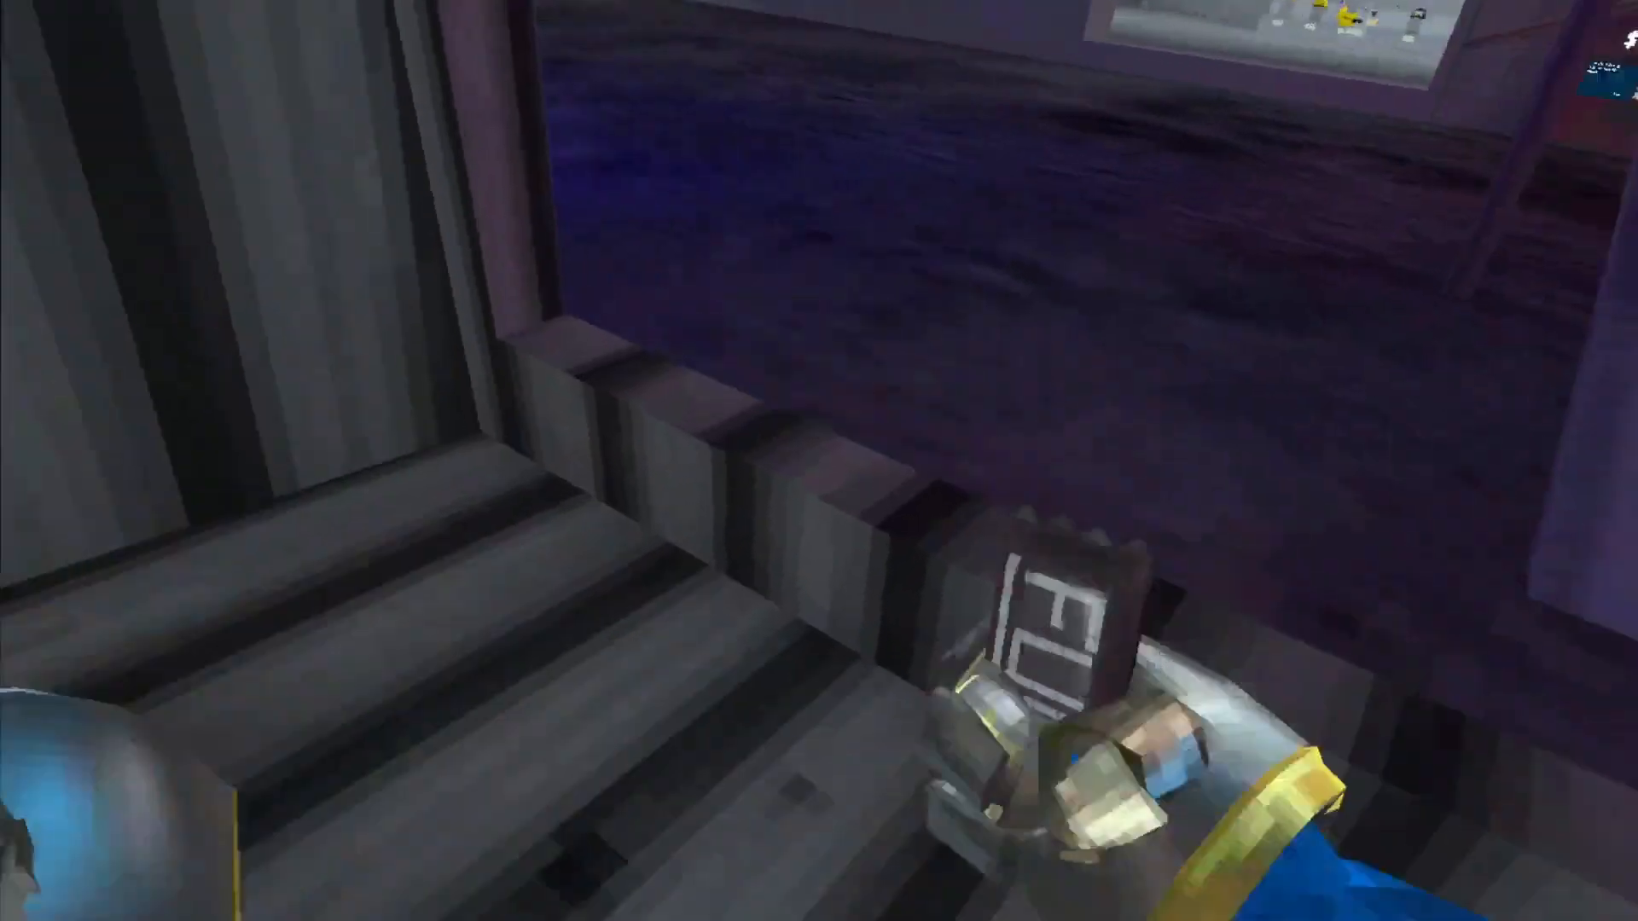
mouse_move(819, 461)
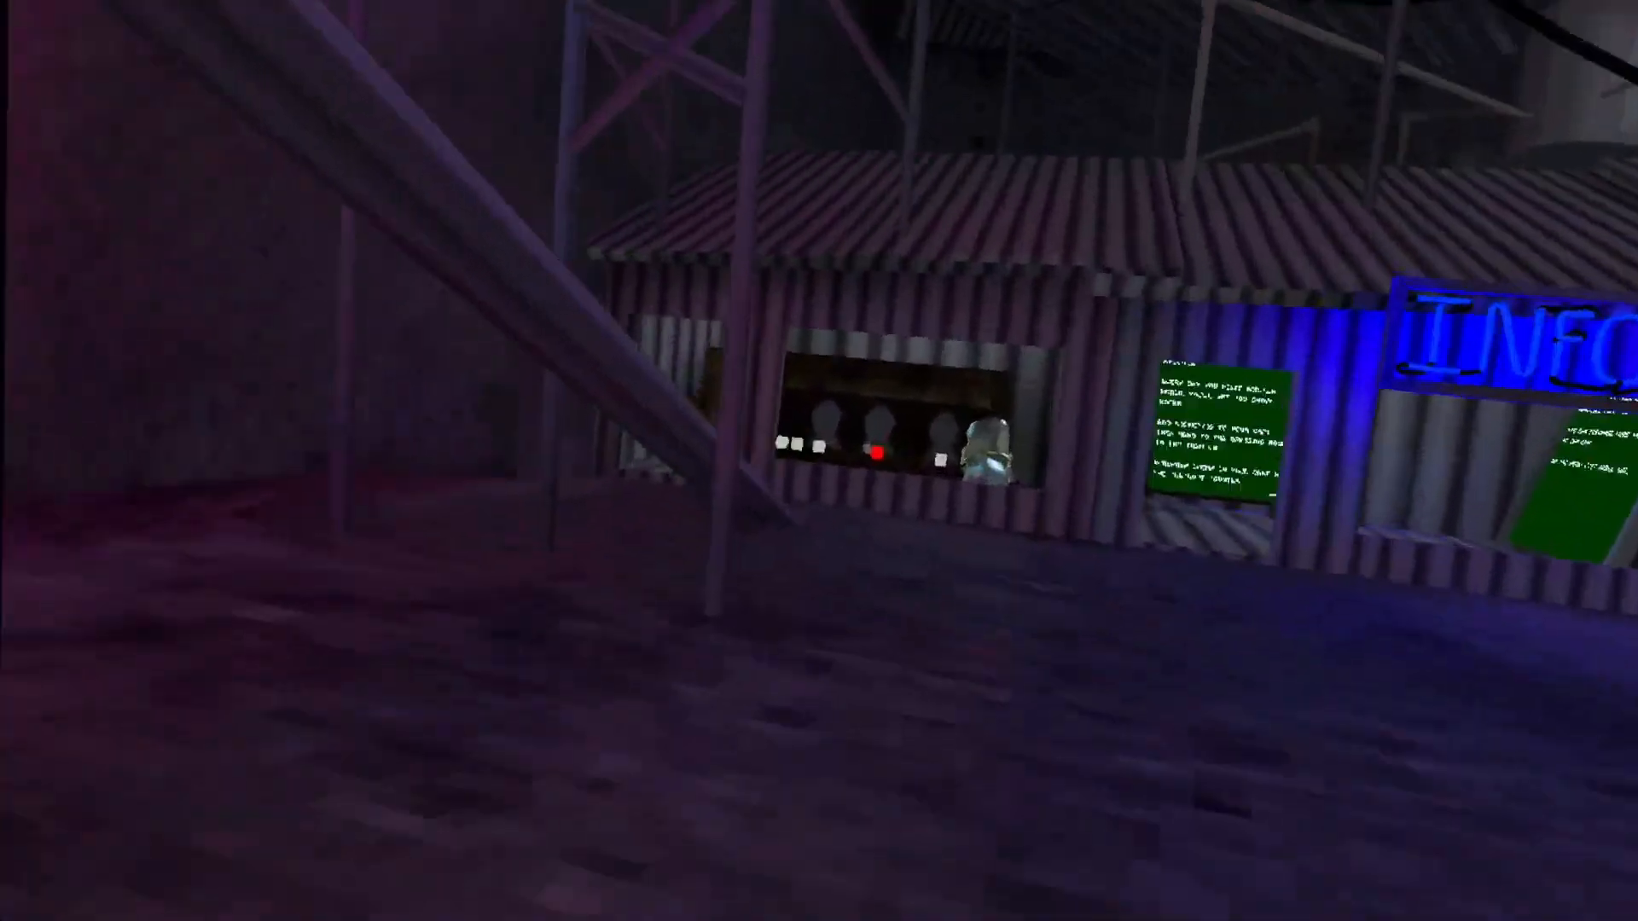
mouse_move(819, 461)
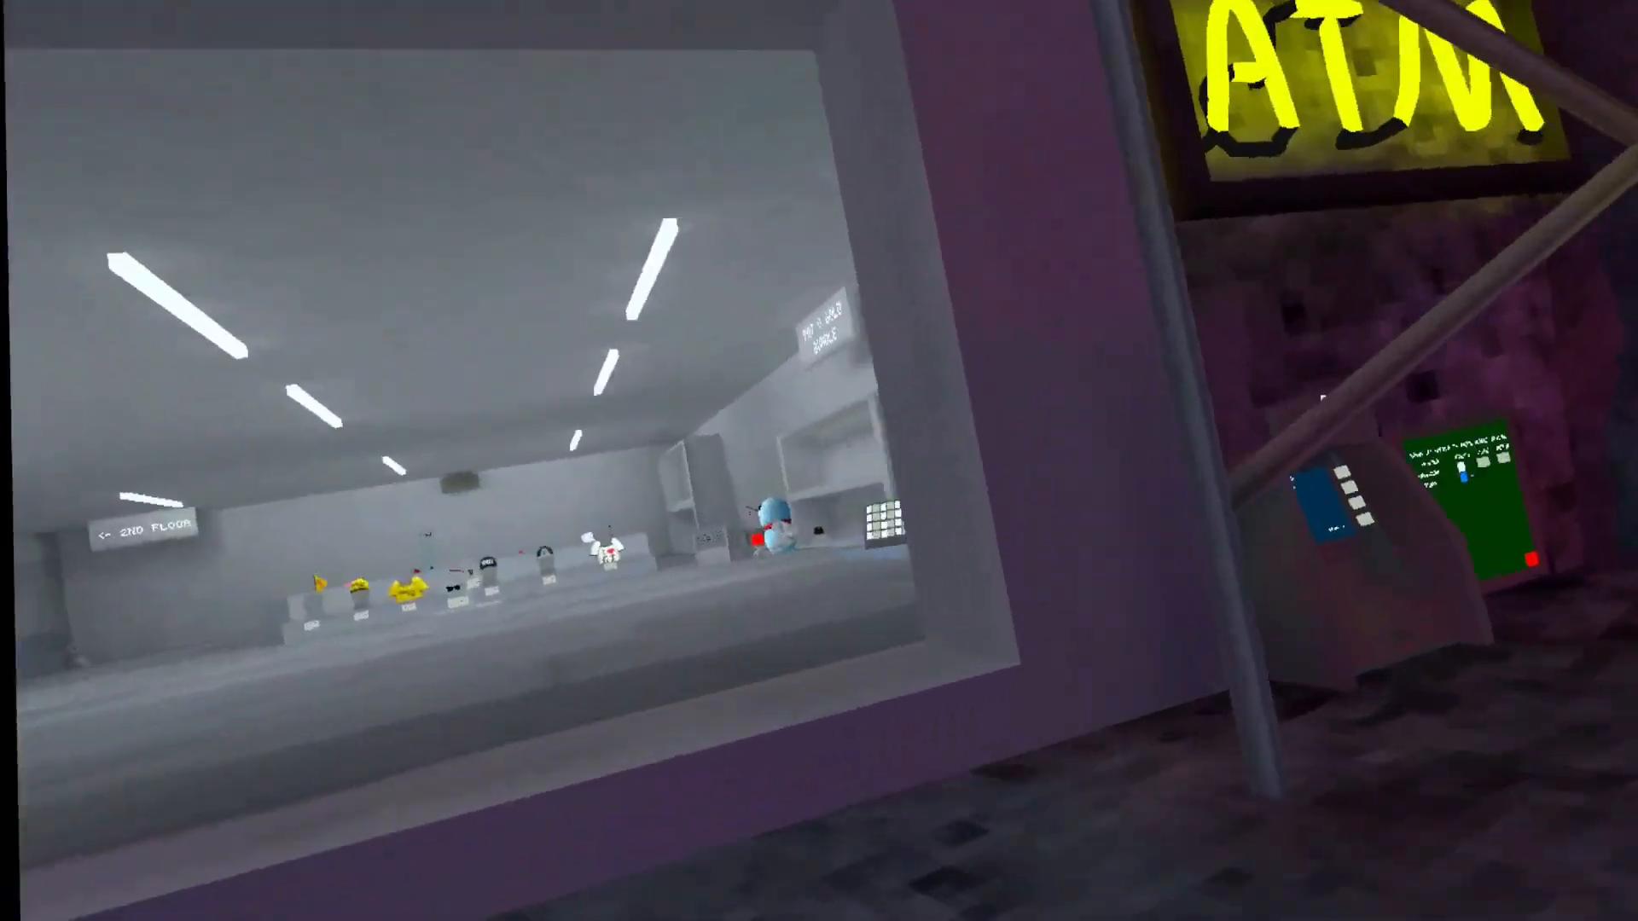
mouse_move(819, 460)
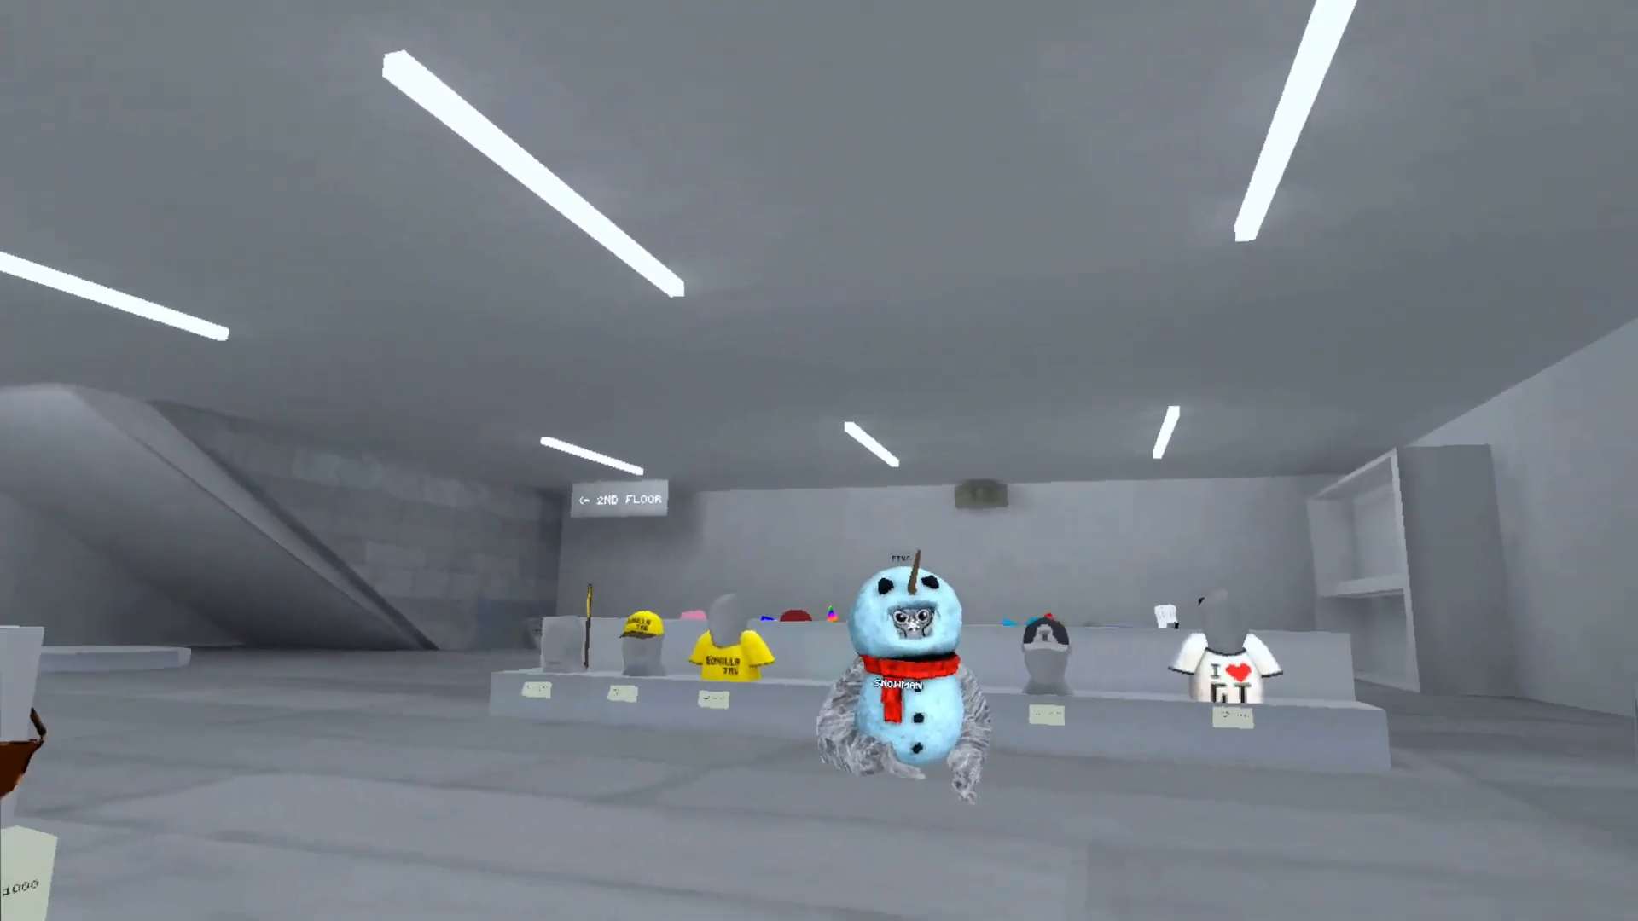
mouse_move(819, 461)
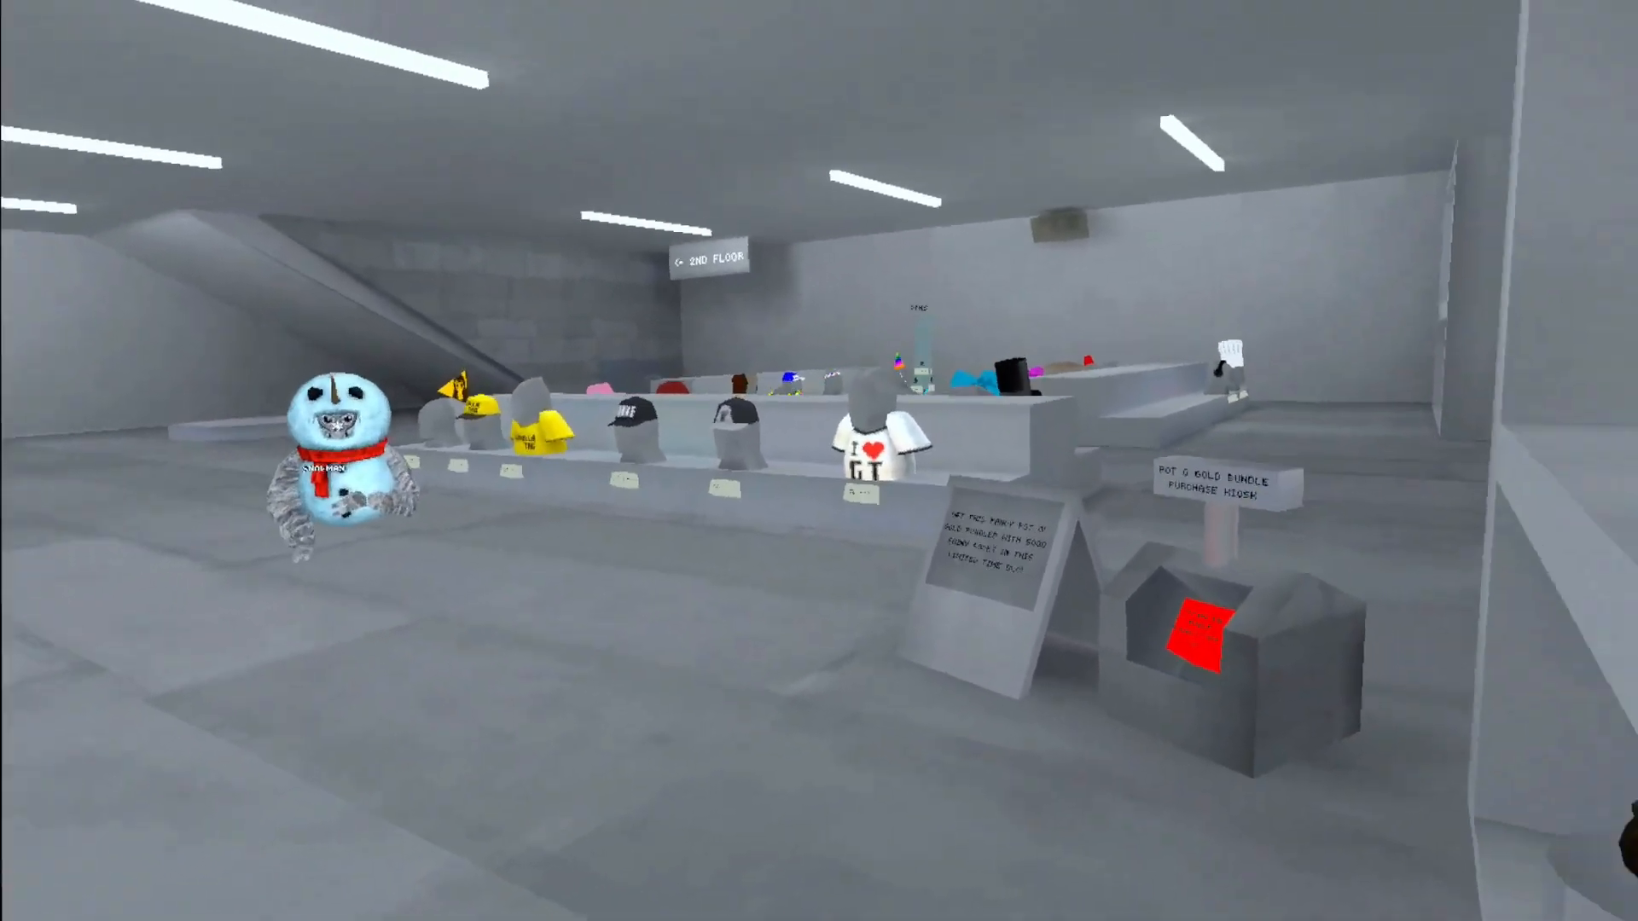
mouse_move(819, 461)
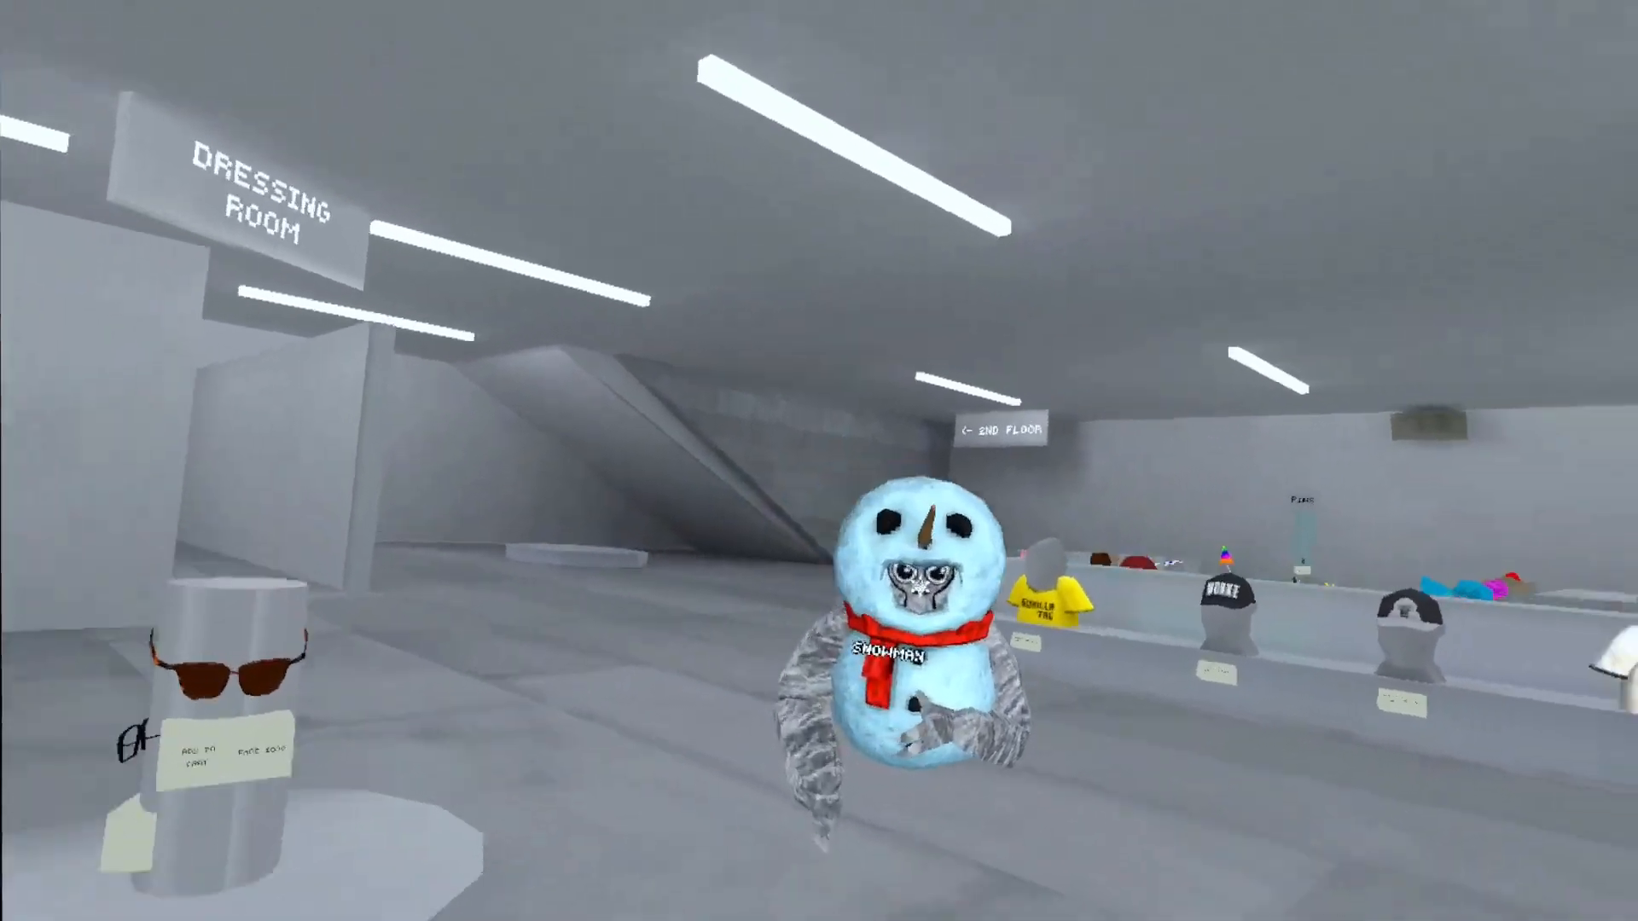
mouse_move(818, 460)
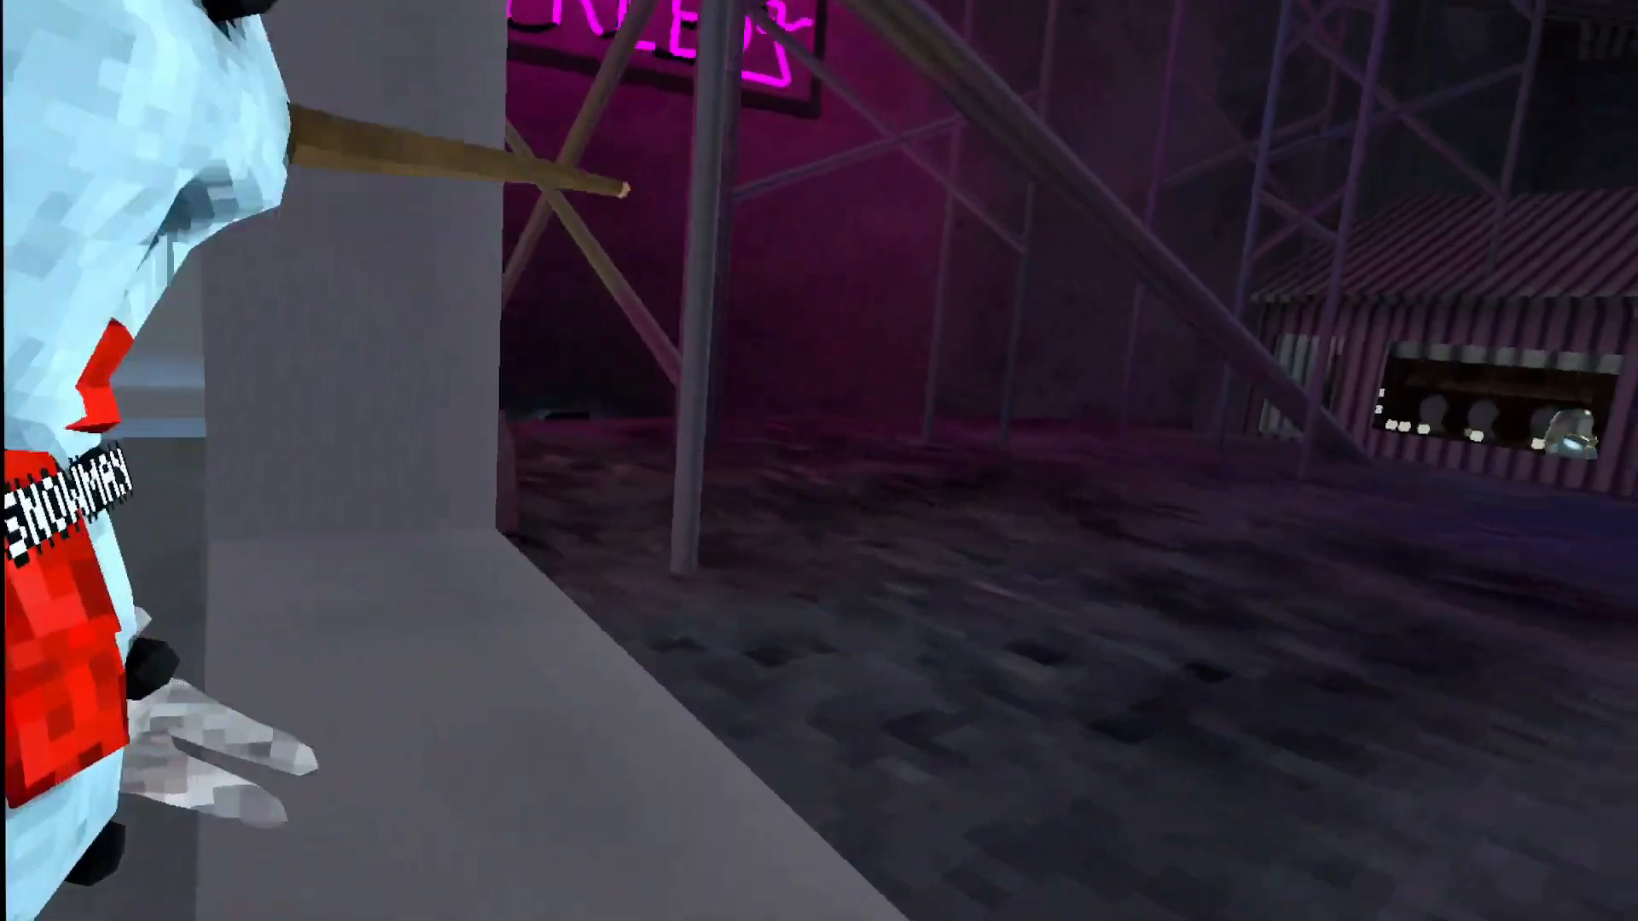
mouse_move(819, 461)
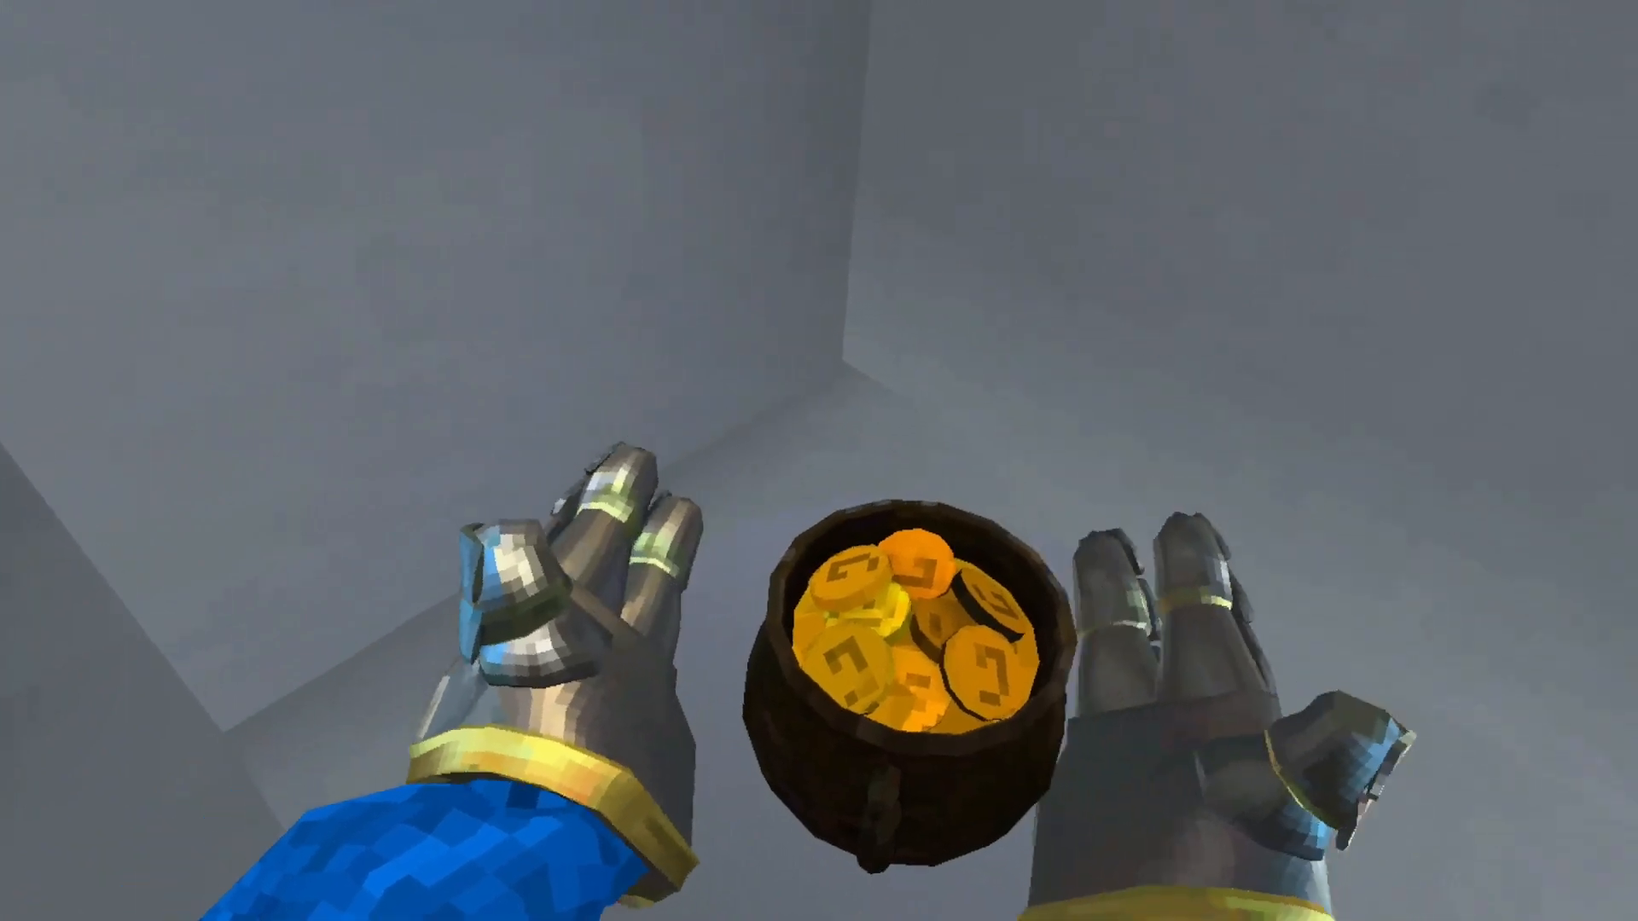
mouse_move(819, 461)
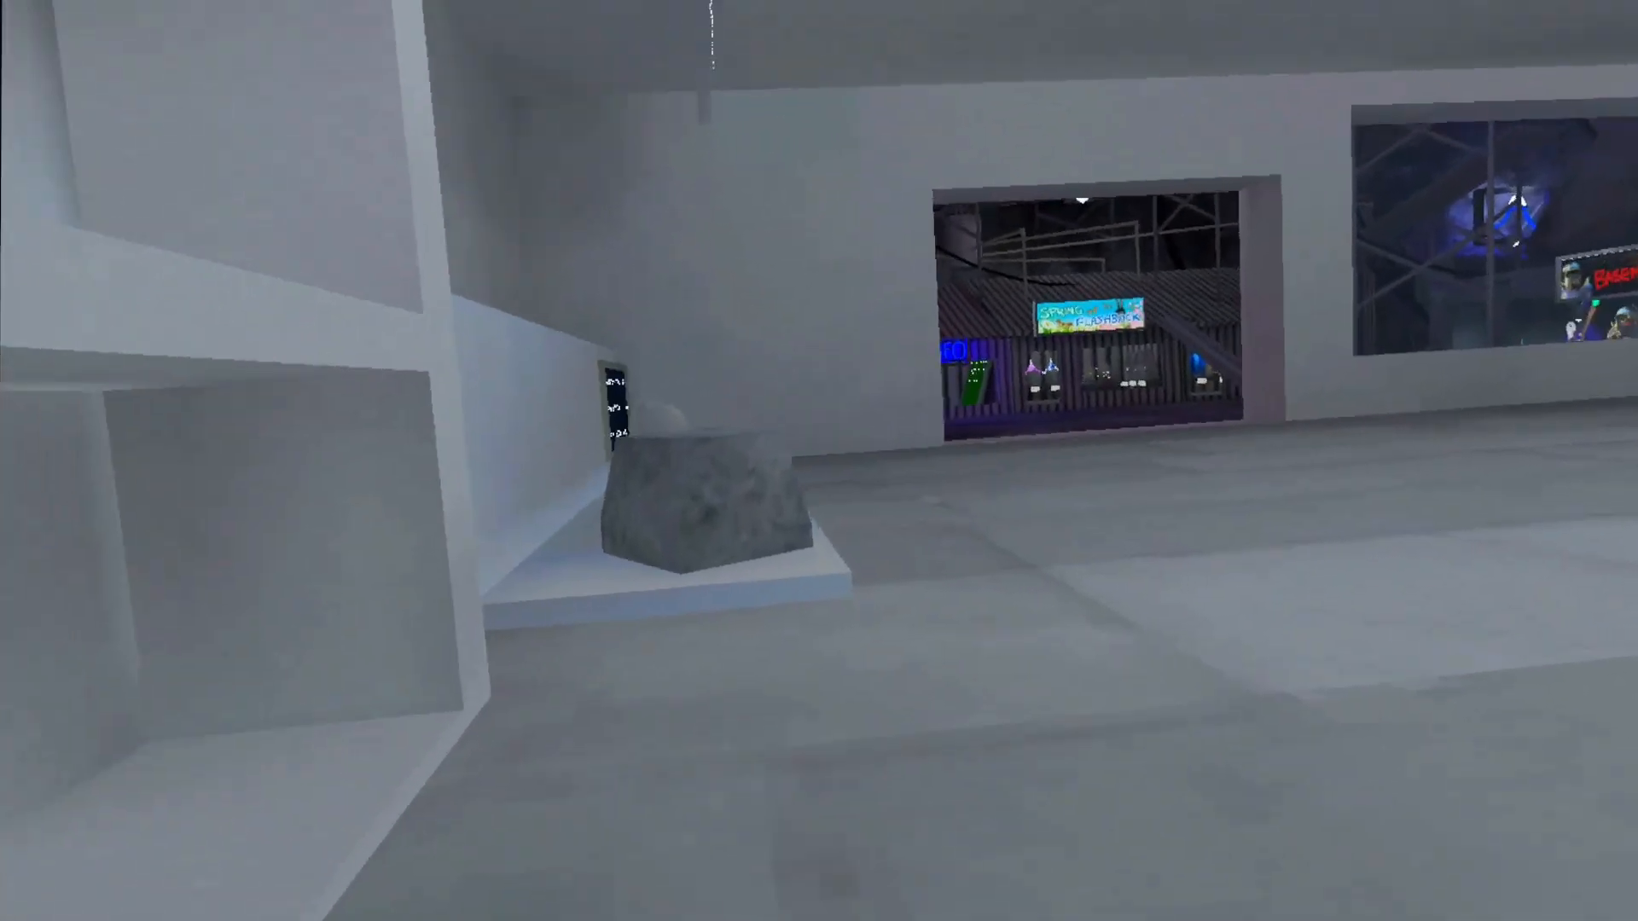
mouse_move(819, 460)
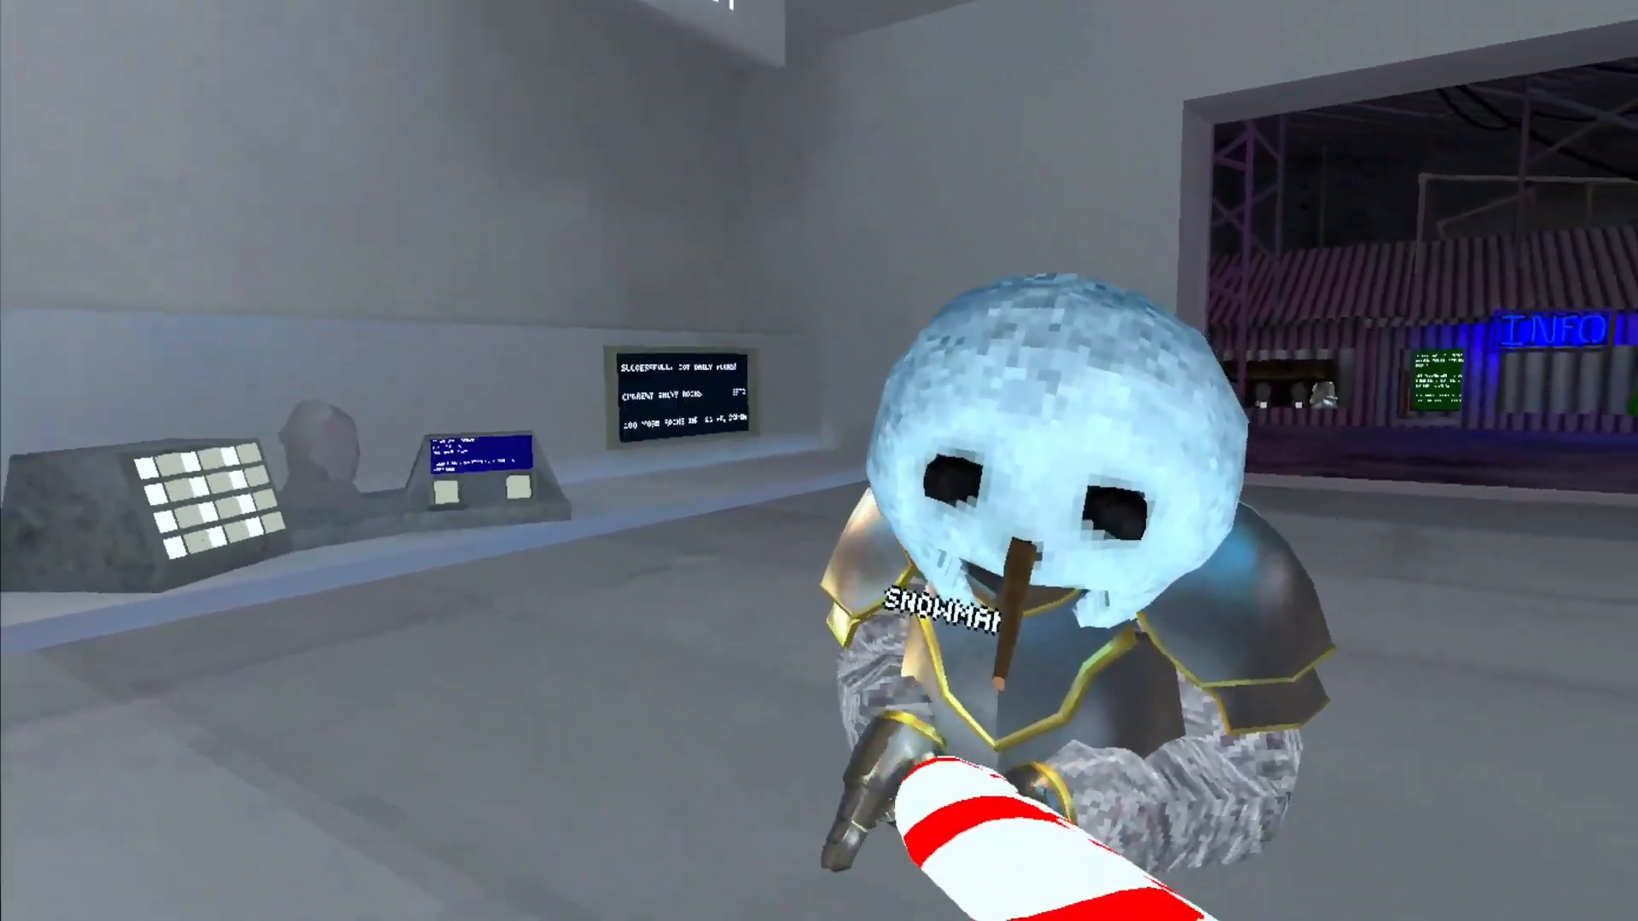
mouse_move(819, 461)
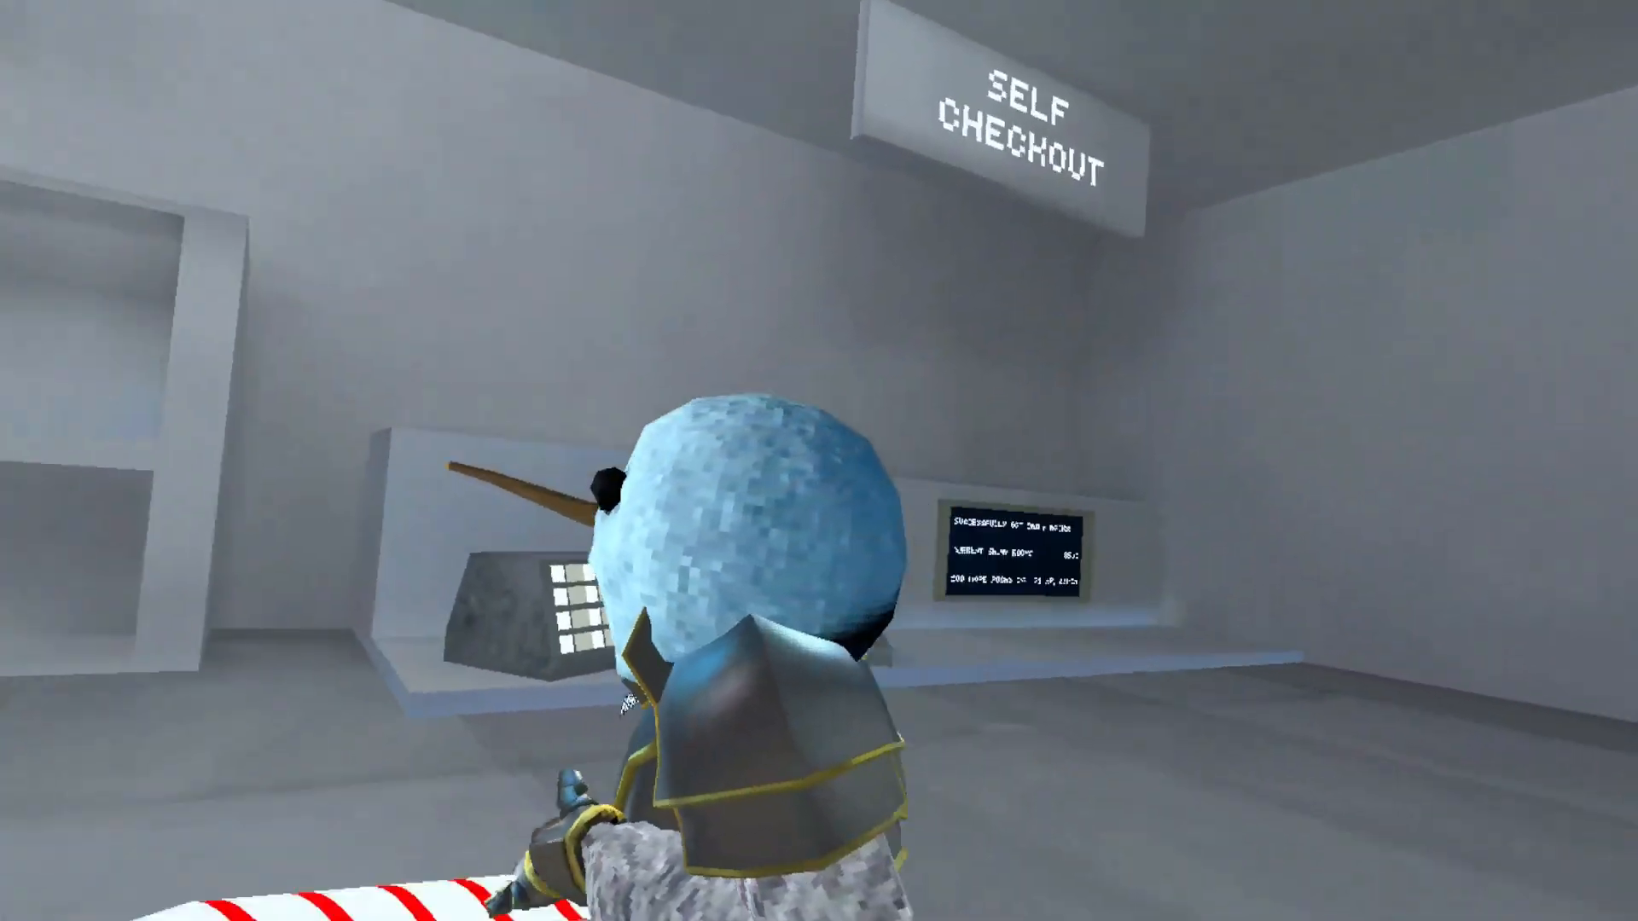